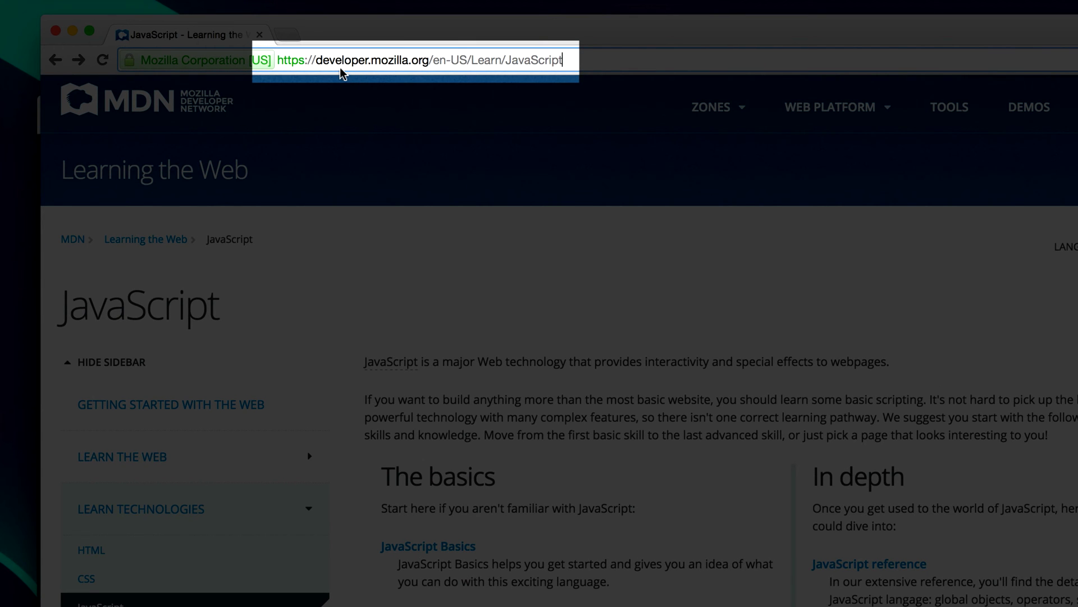
pyautogui.moveTo(467, 282)
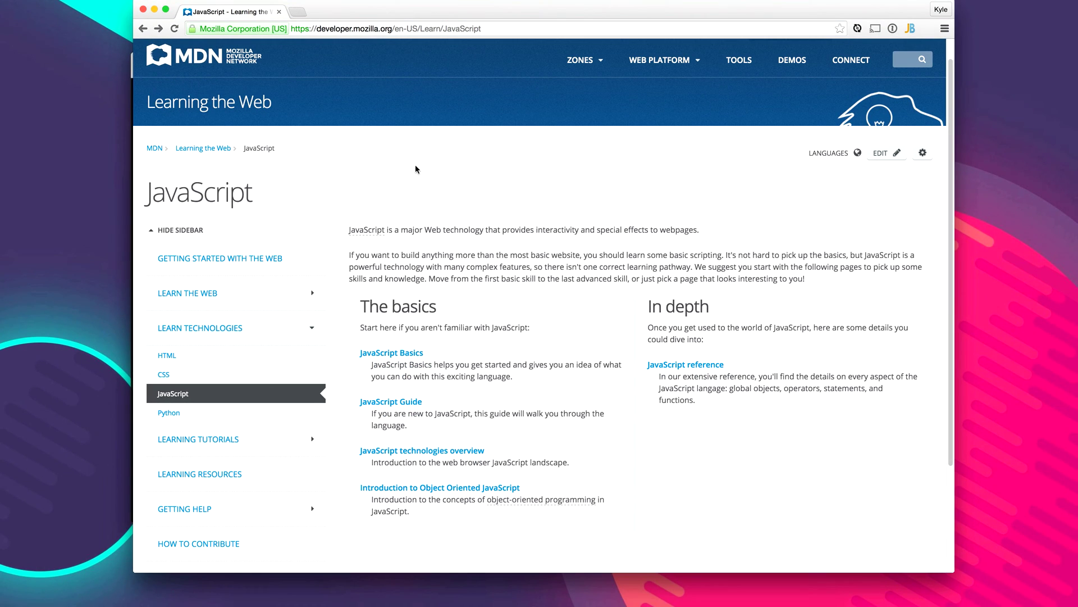
pyautogui.moveTo(416, 335)
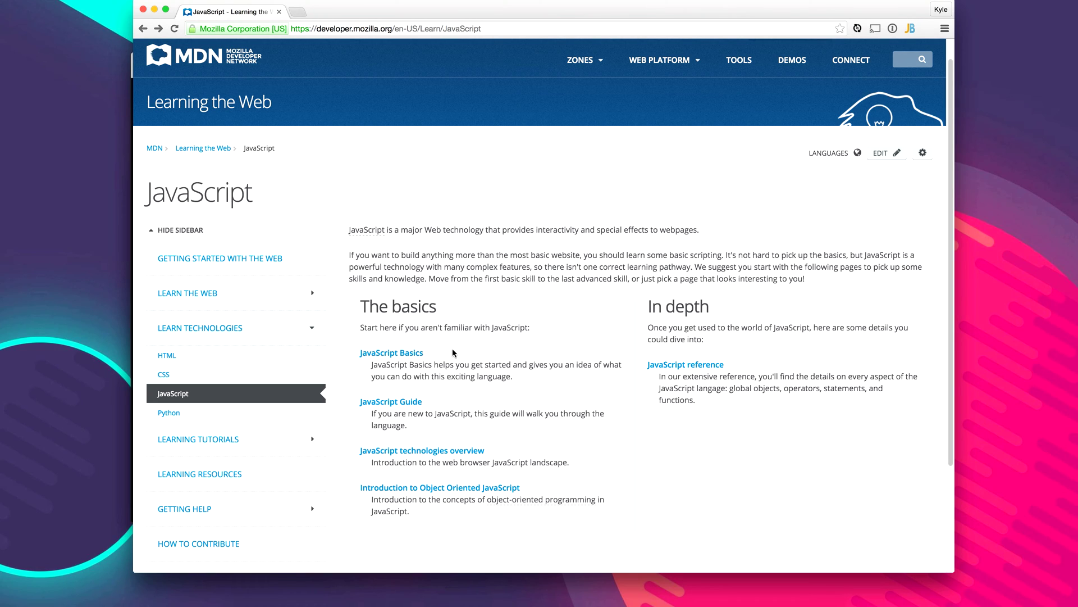
pyautogui.moveTo(462, 125)
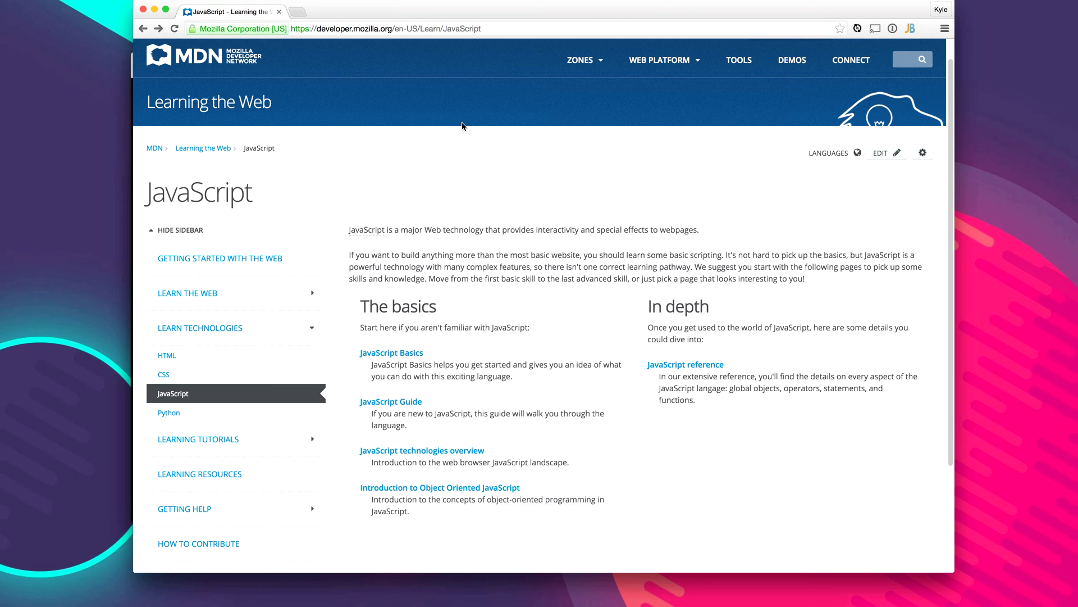
pyautogui.moveTo(385, 134)
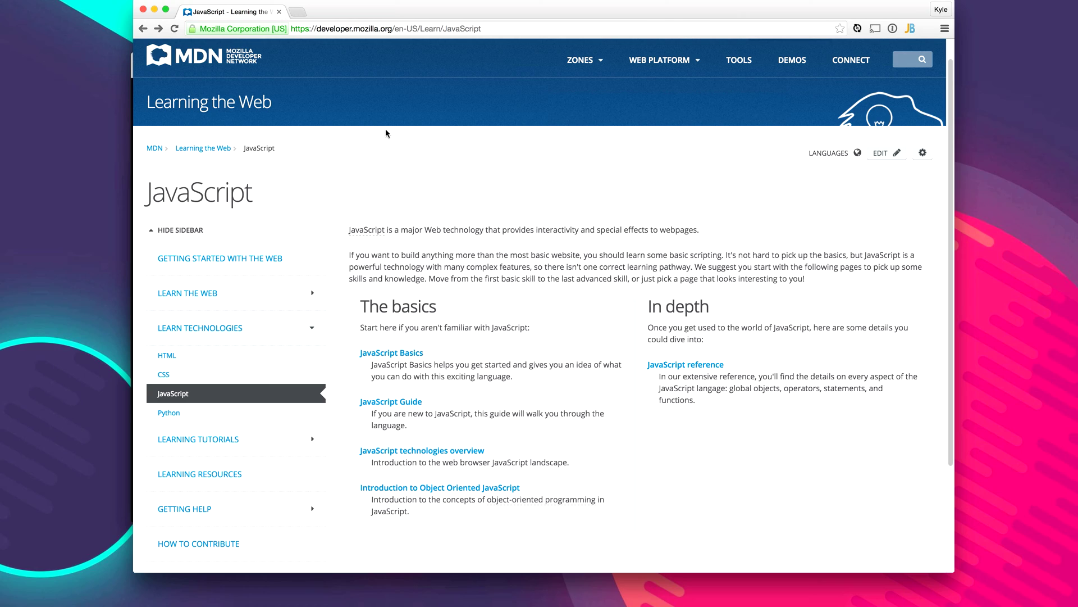
pyautogui.moveTo(467, 134)
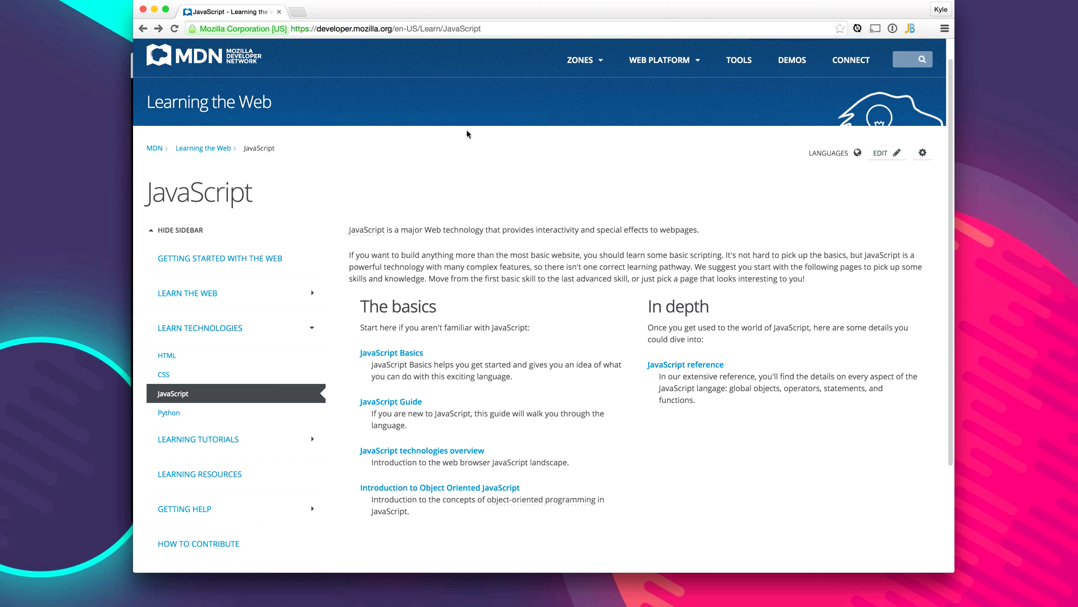
pyautogui.moveTo(443, 121)
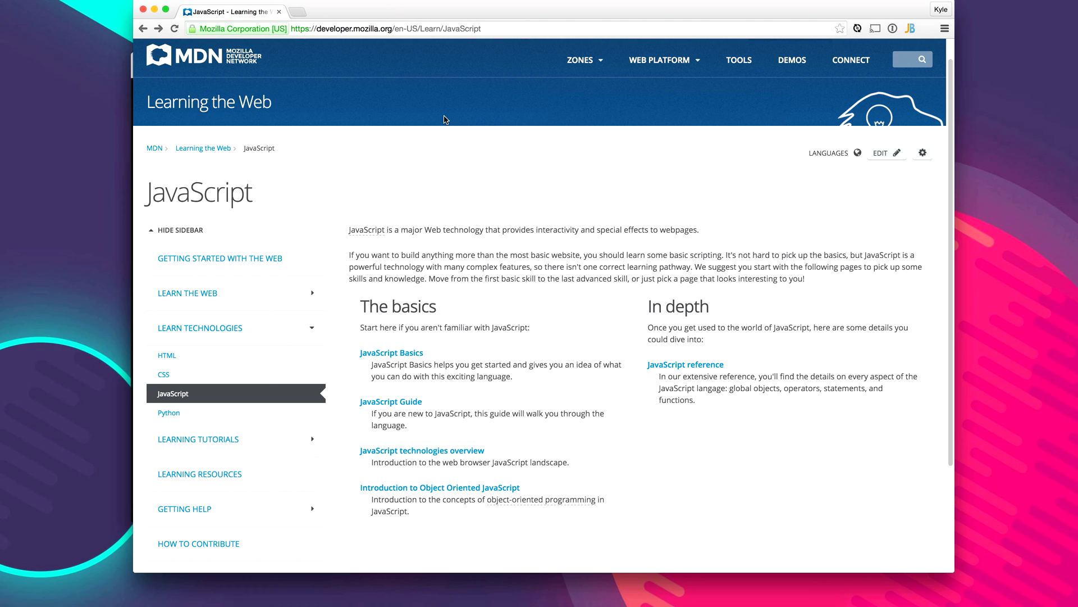
pyautogui.moveTo(638, 173)
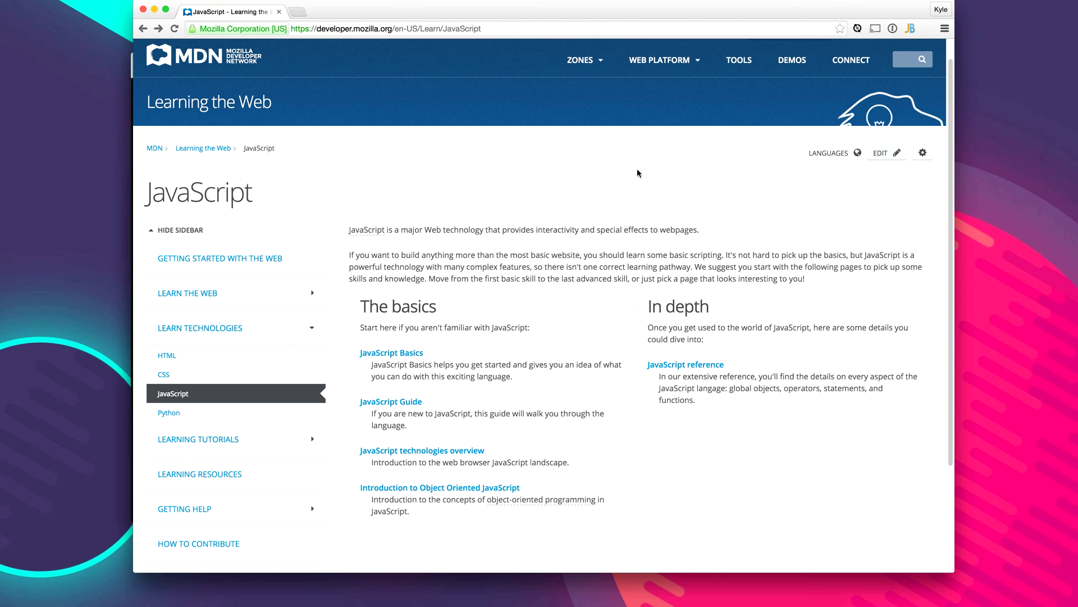
pyautogui.moveTo(497, 513)
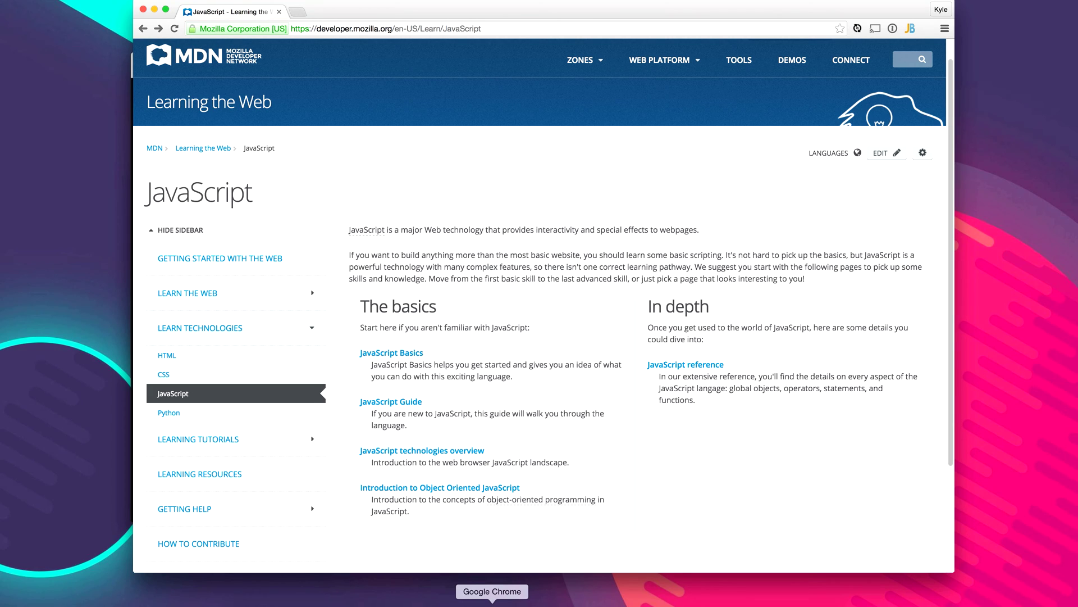
pyautogui.moveTo(565, 223)
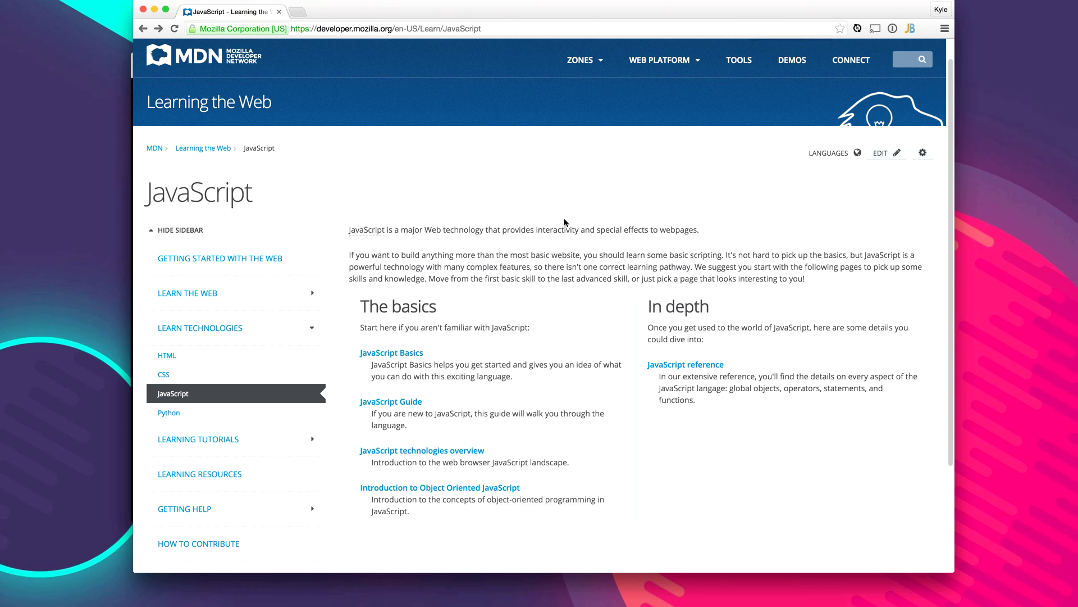
pyautogui.moveTo(858, 28)
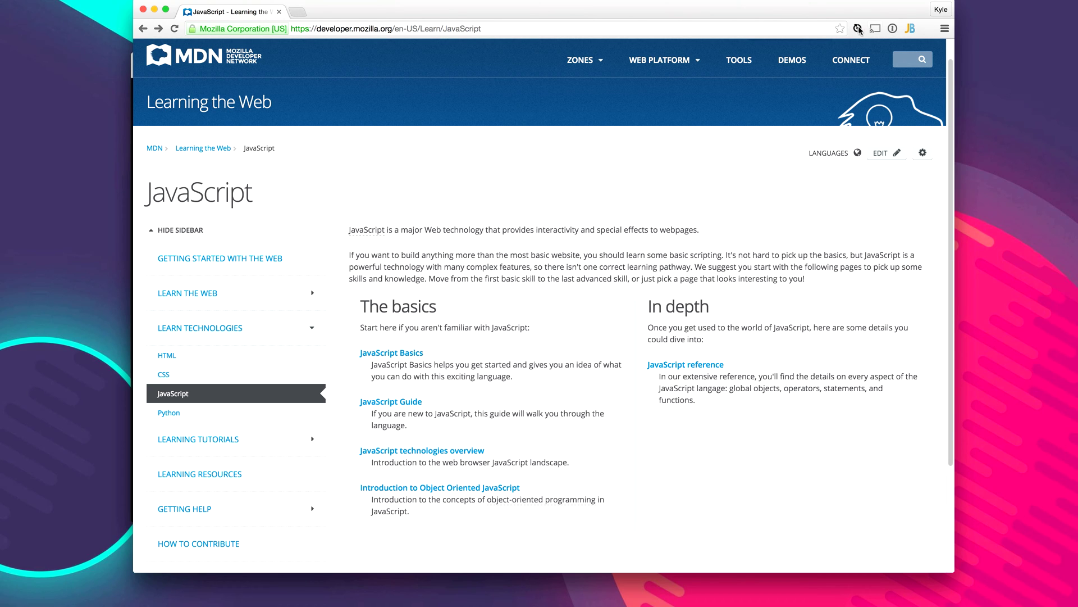
# Step: Open the JavaScript Console from Chrome's More tools menu
pyautogui.click(944, 28)
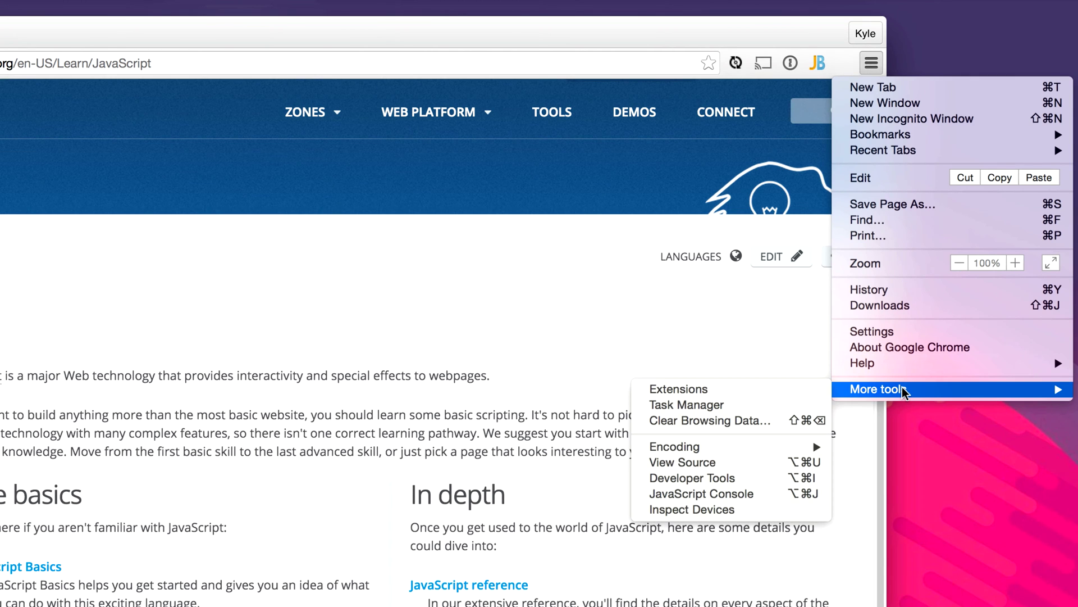
pyautogui.moveTo(701, 494)
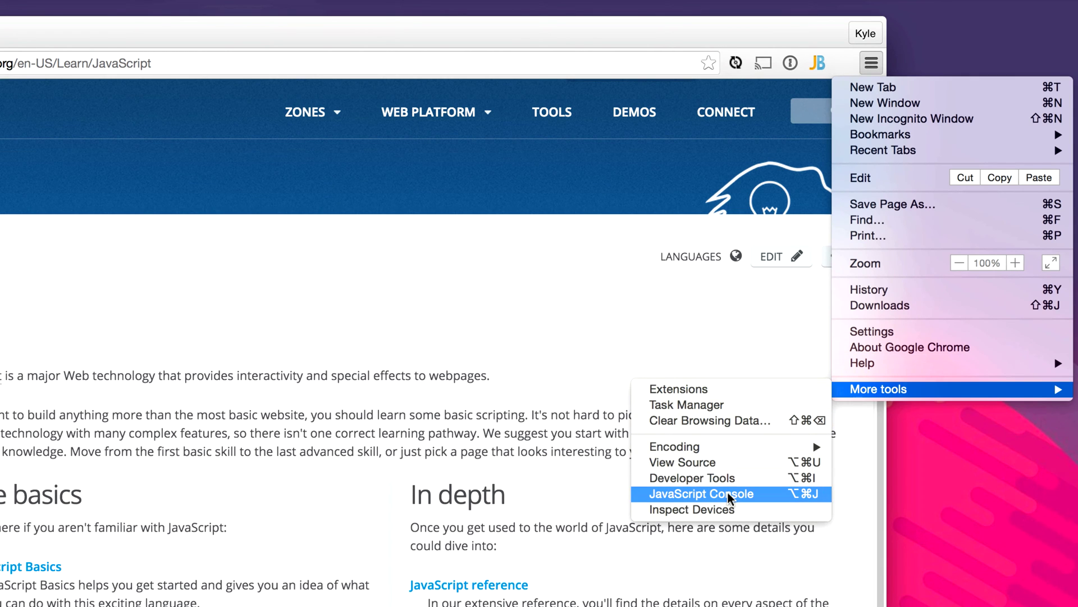
pyautogui.click(700, 494)
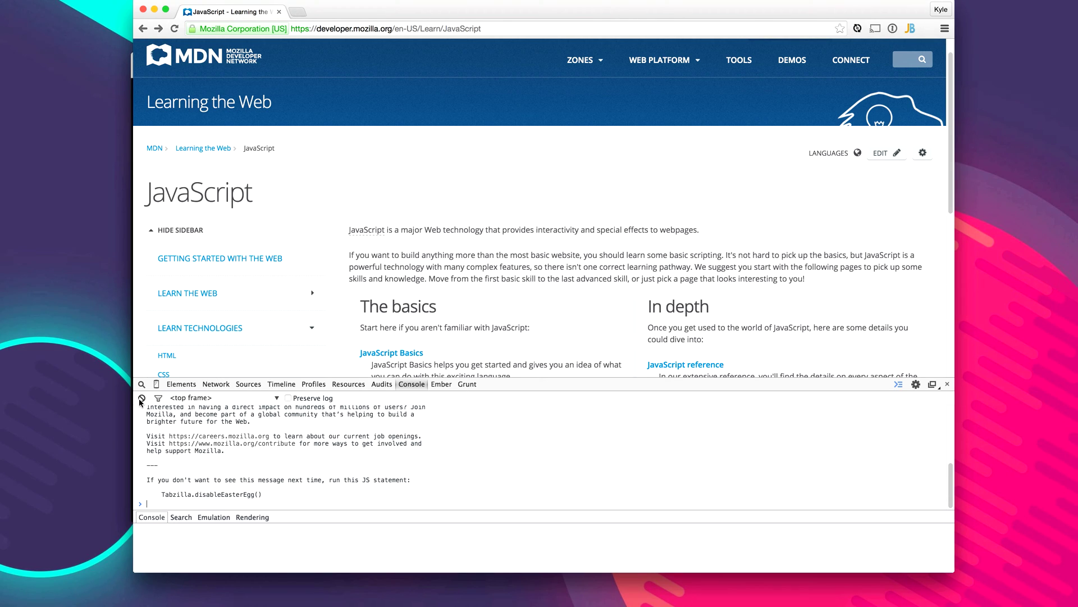
# Step: Clear the console and run console.log("hi"), printing hi then undefined
pyautogui.click(140, 400)
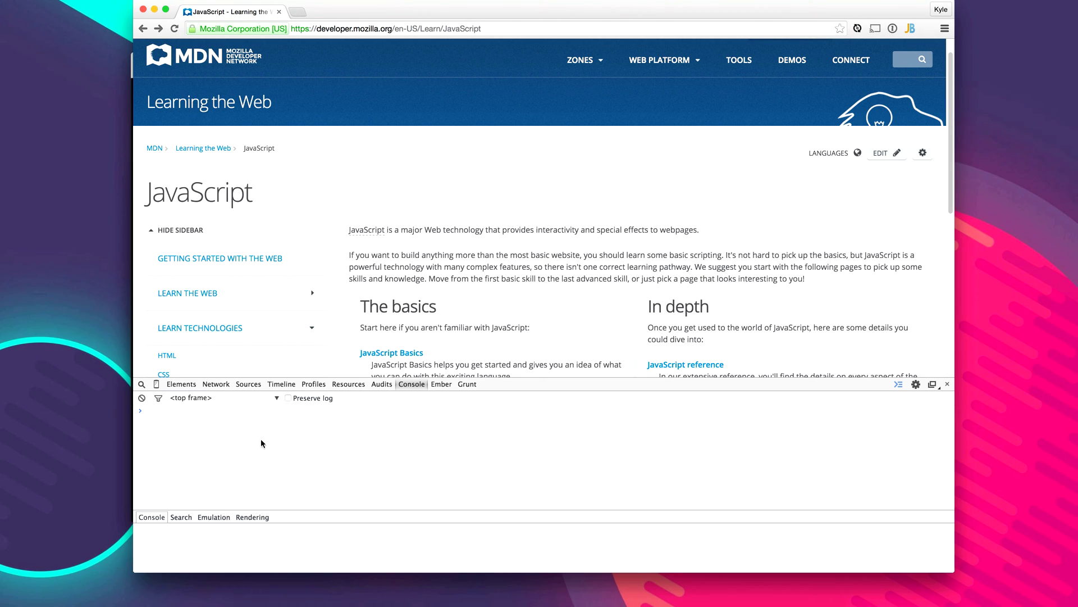
pyautogui.moveTo(576, 200)
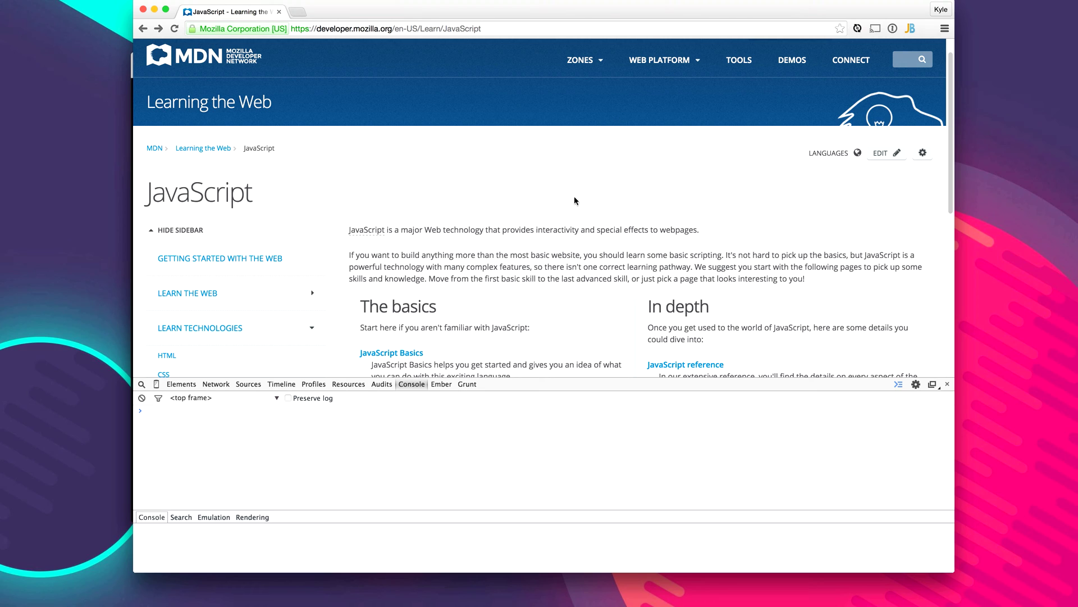
pyautogui.write('console.log(')
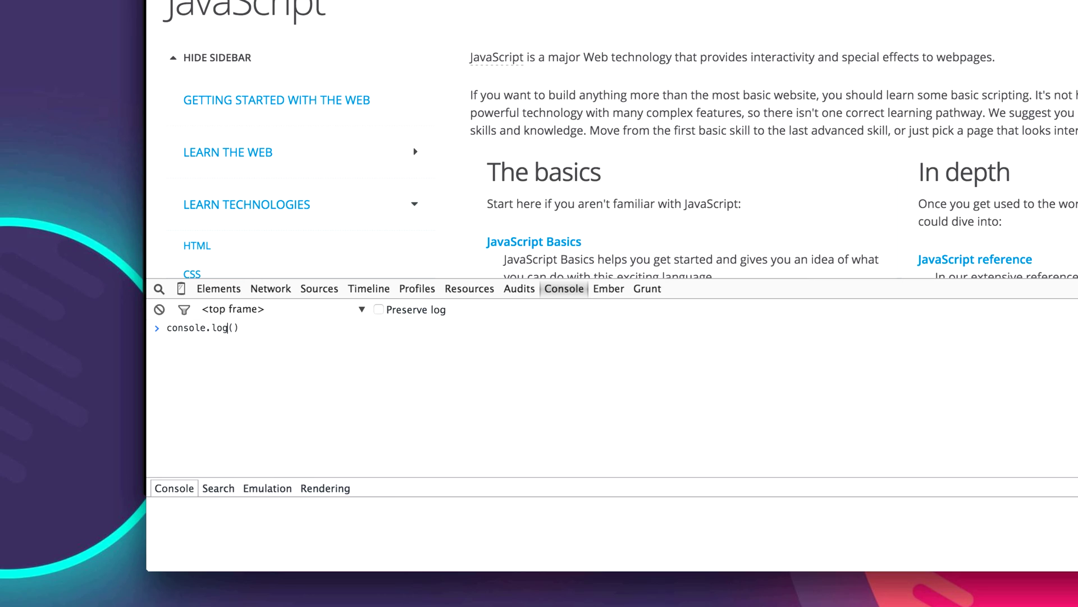
pyautogui.write("'")
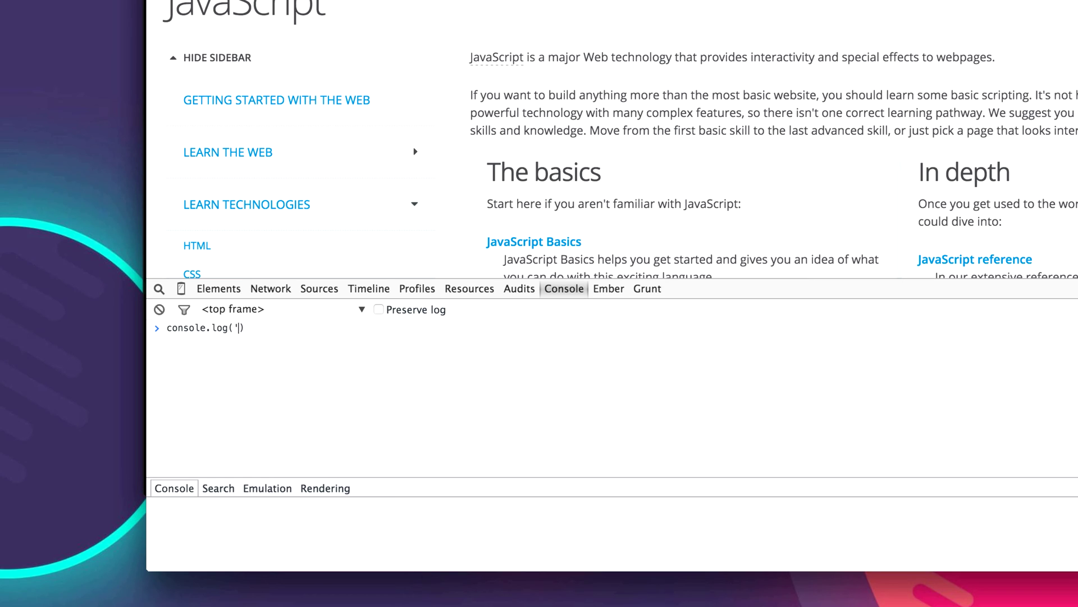
pyautogui.write('hi"')
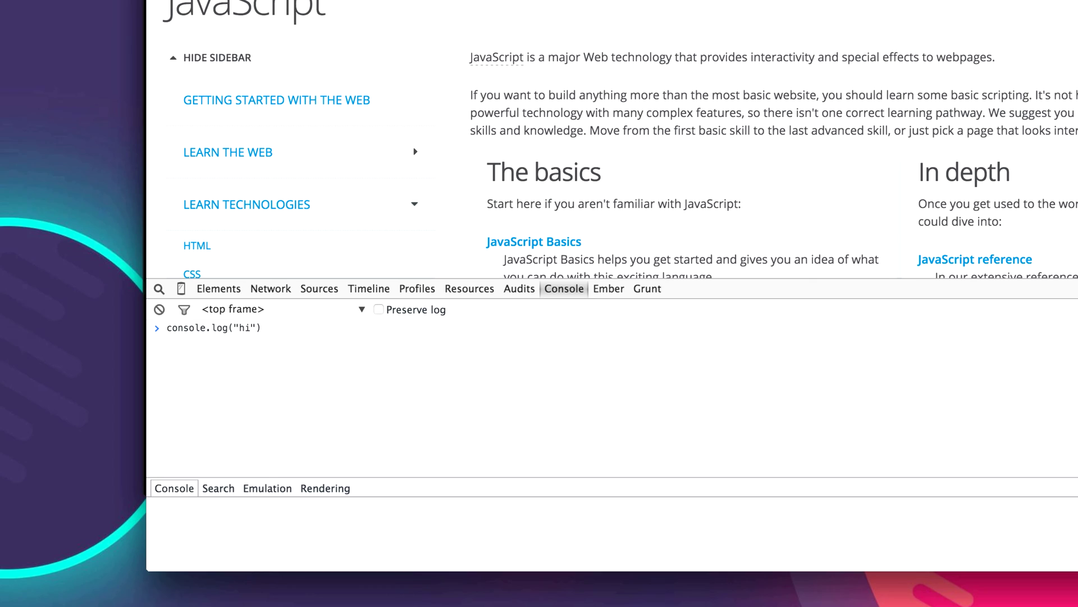
pyautogui.press('Return')
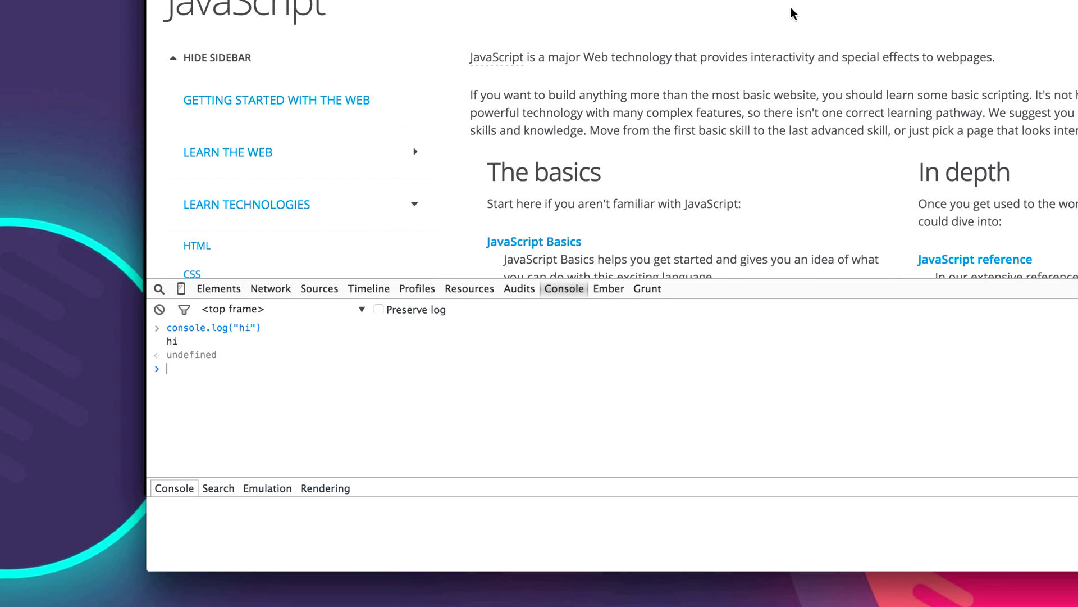
pyautogui.moveTo(199, 350)
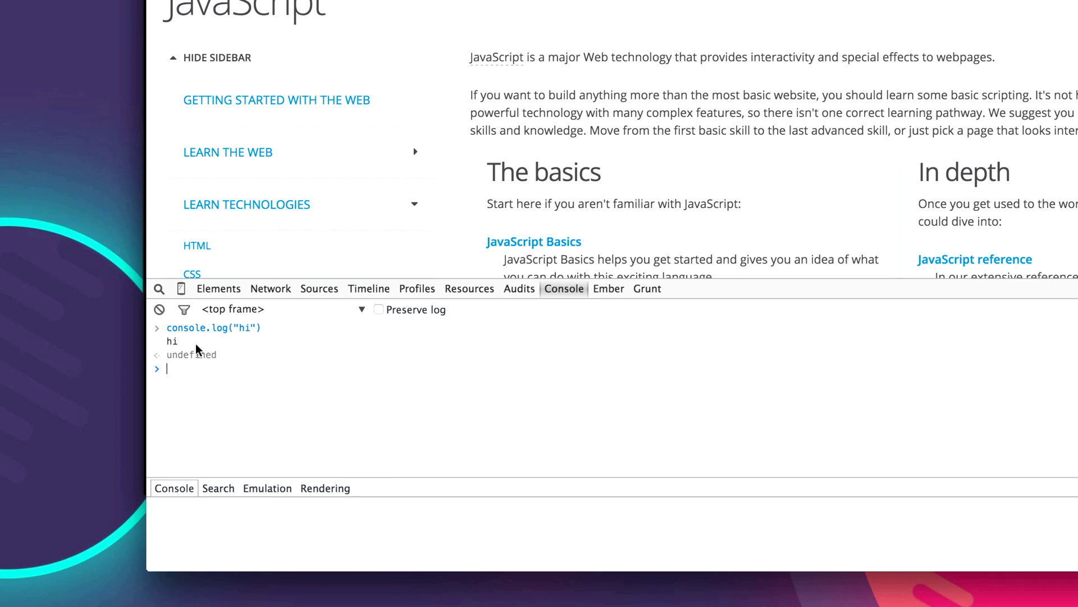
# Step: Enter console. and browse its suggested methods, leaving console.groupEnd at the prompt
pyautogui.write('con')
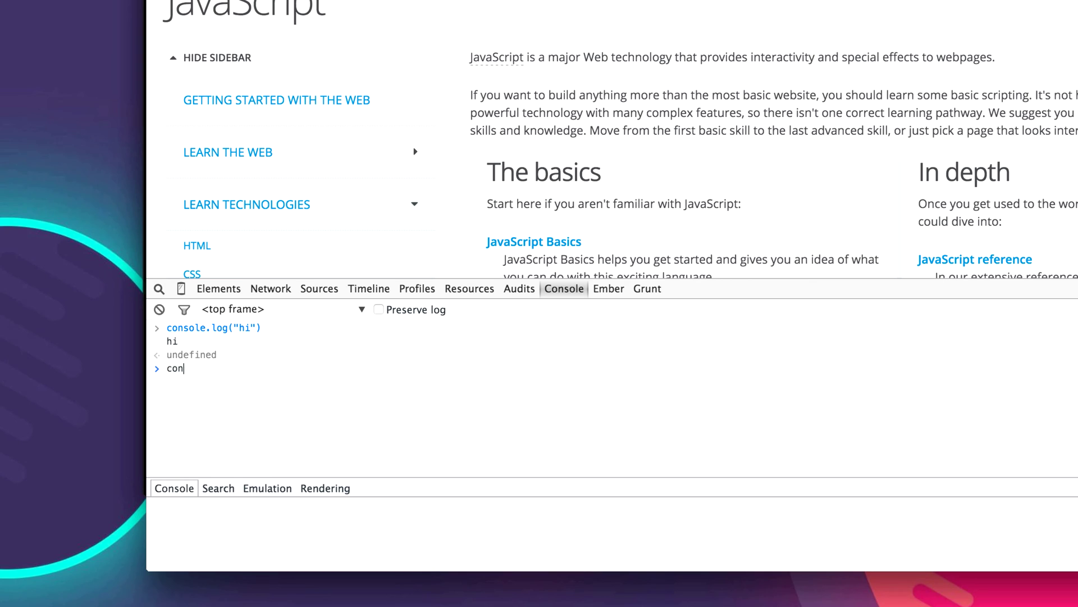
pyautogui.write('sole')
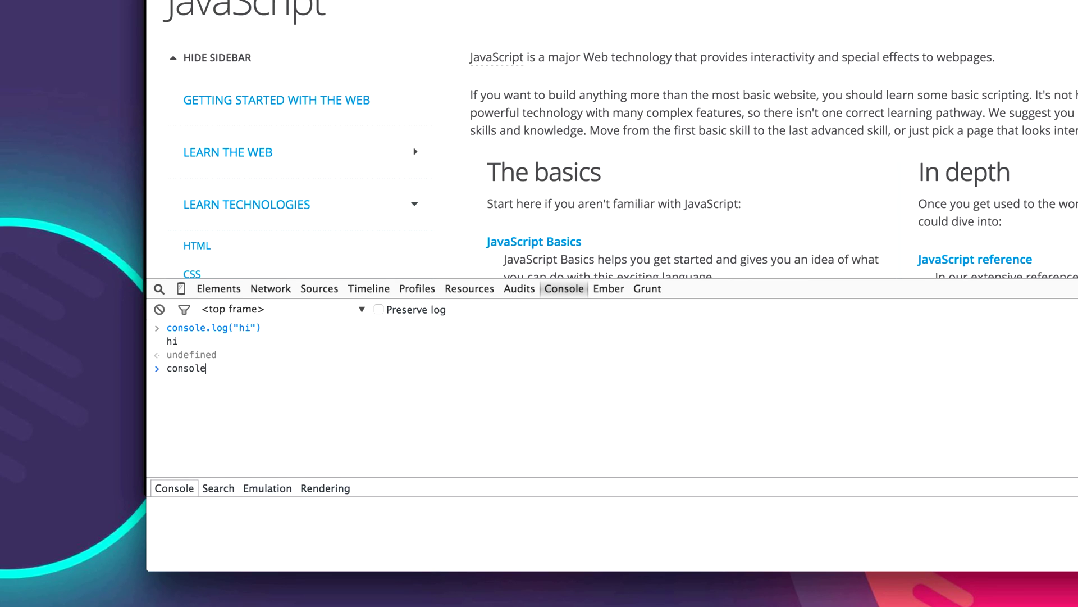
pyautogui.write('.')
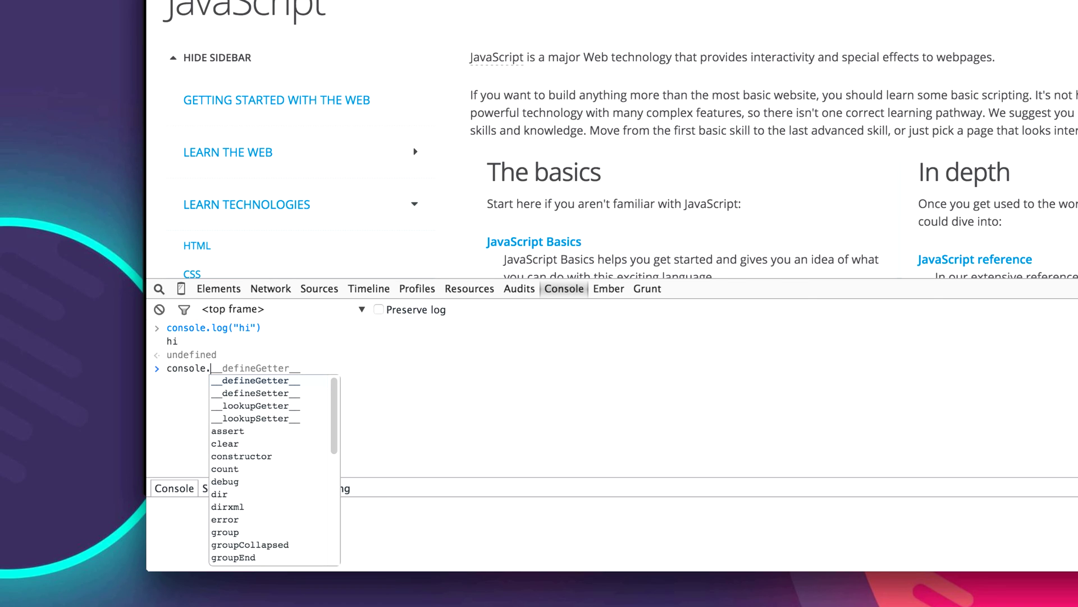
pyautogui.click(225, 482)
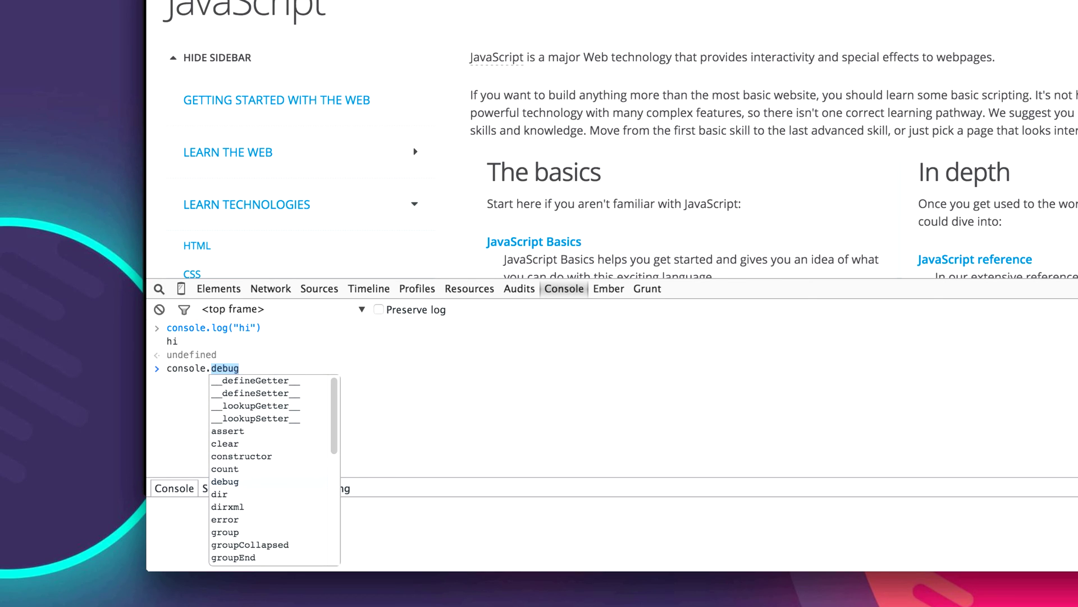
pyautogui.click(233, 557)
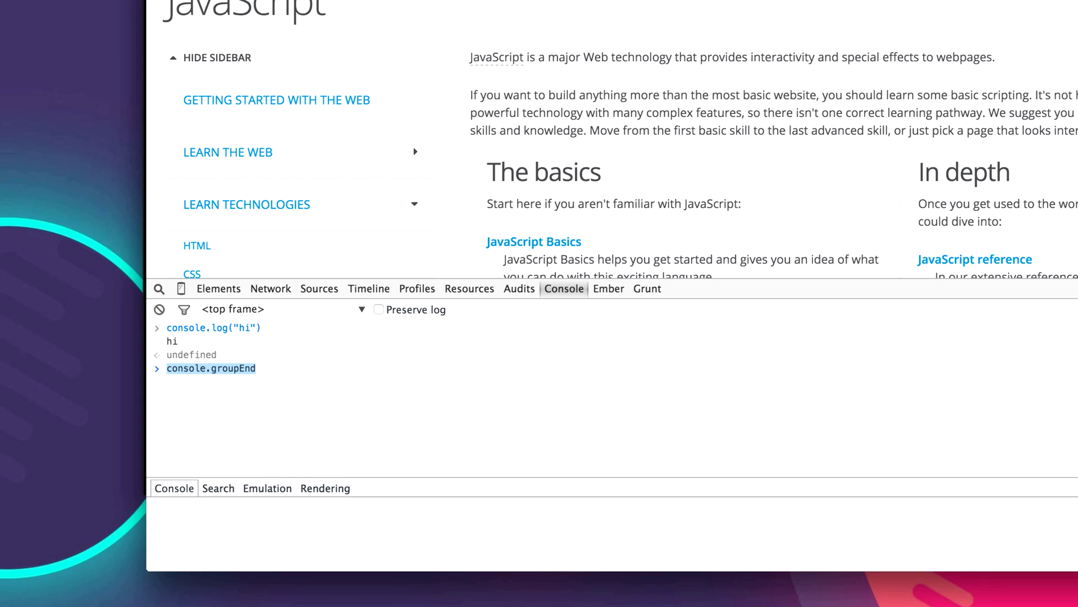
# Step: Declare an empty object with var bear = {}
pyautogui.write('var')
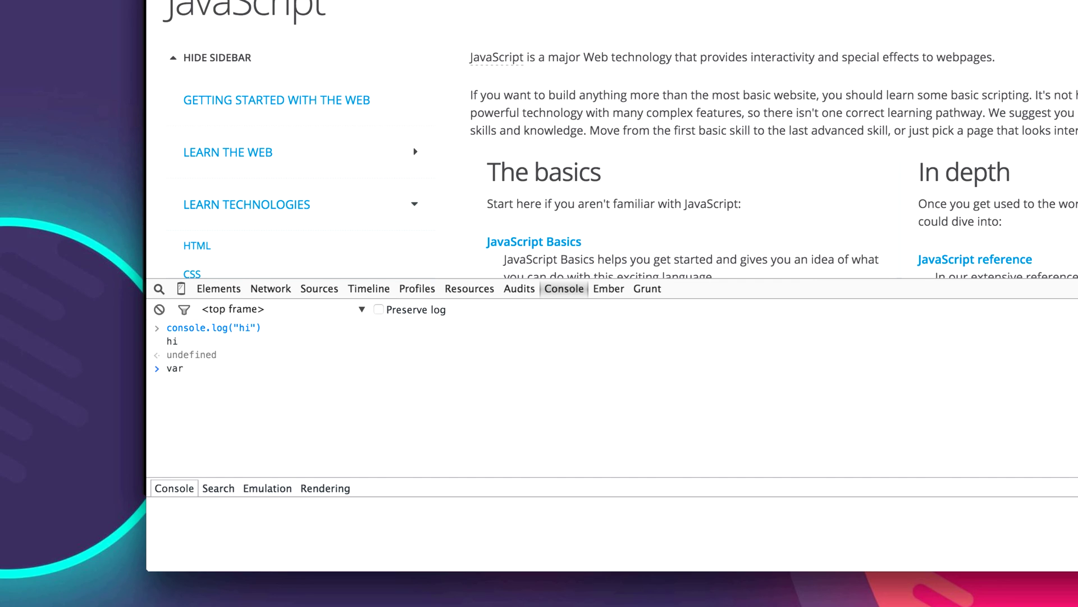
pyautogui.write('bear')
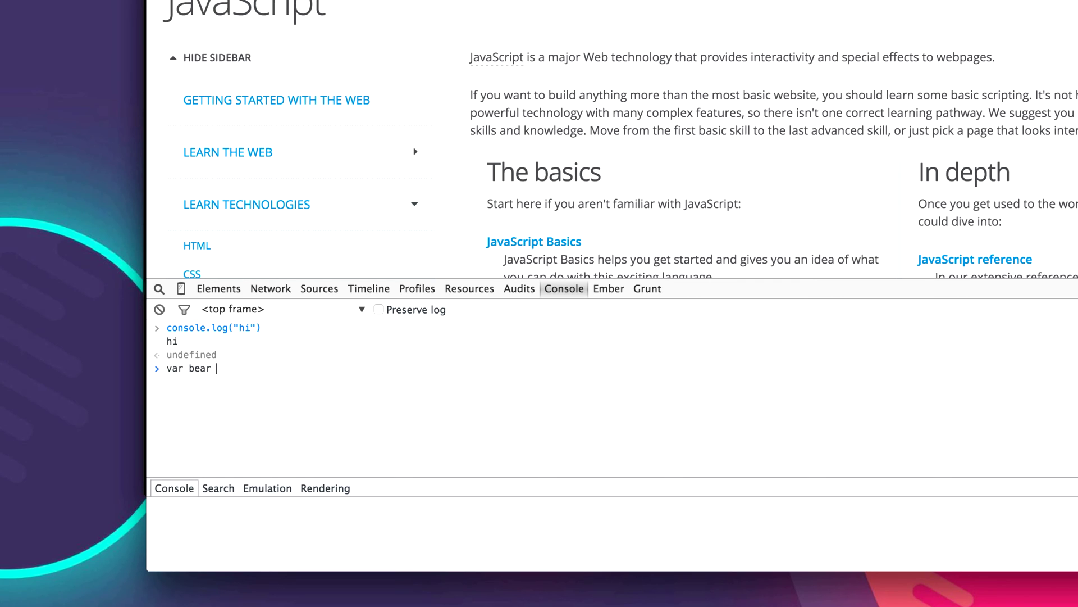
pyautogui.write('=')
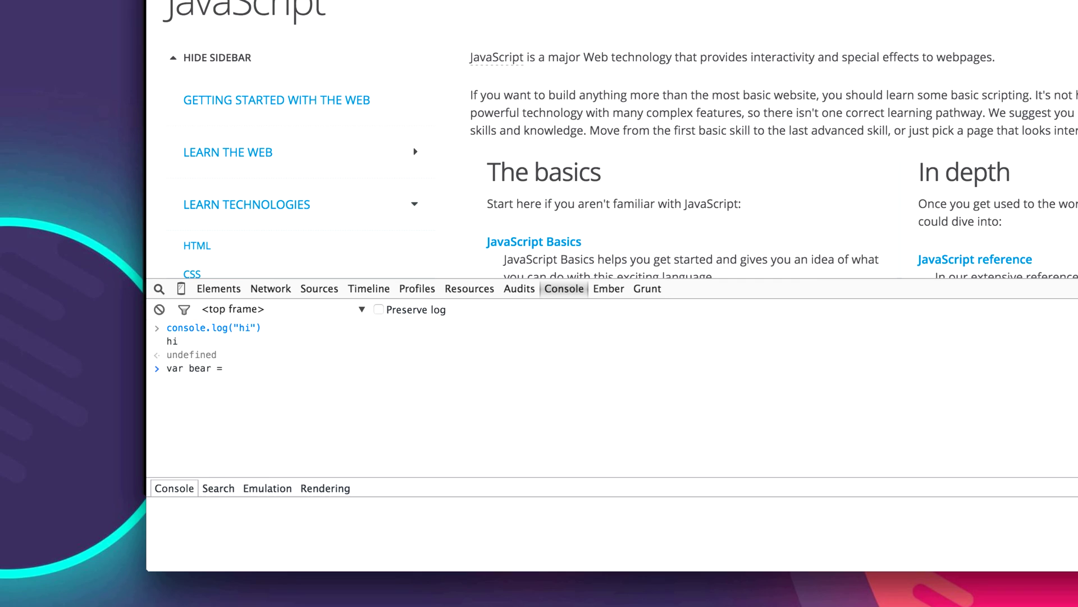
pyautogui.write('{}')
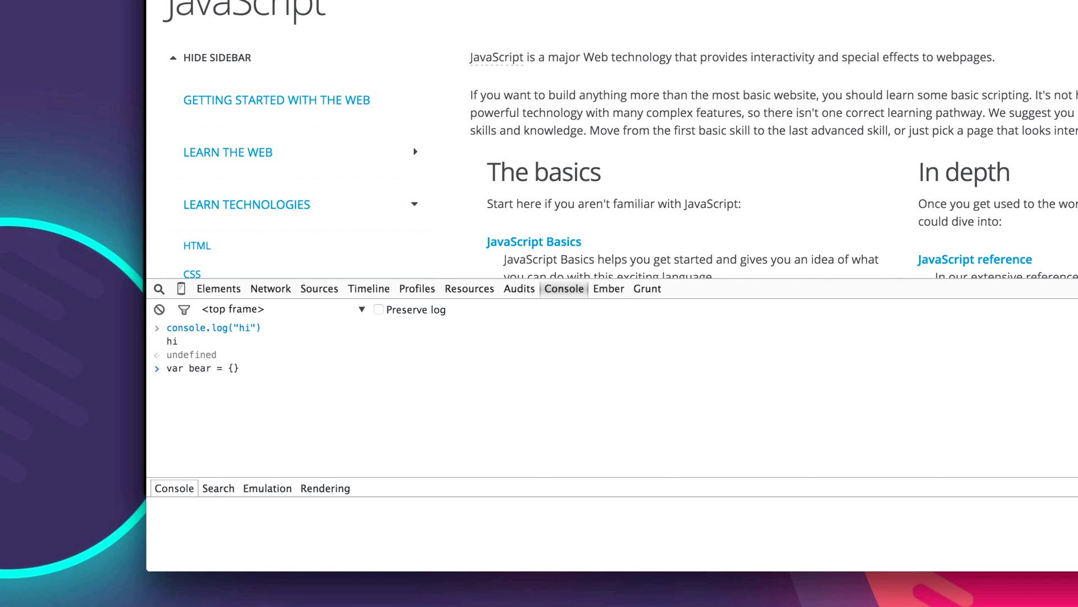
pyautogui.press('Return')
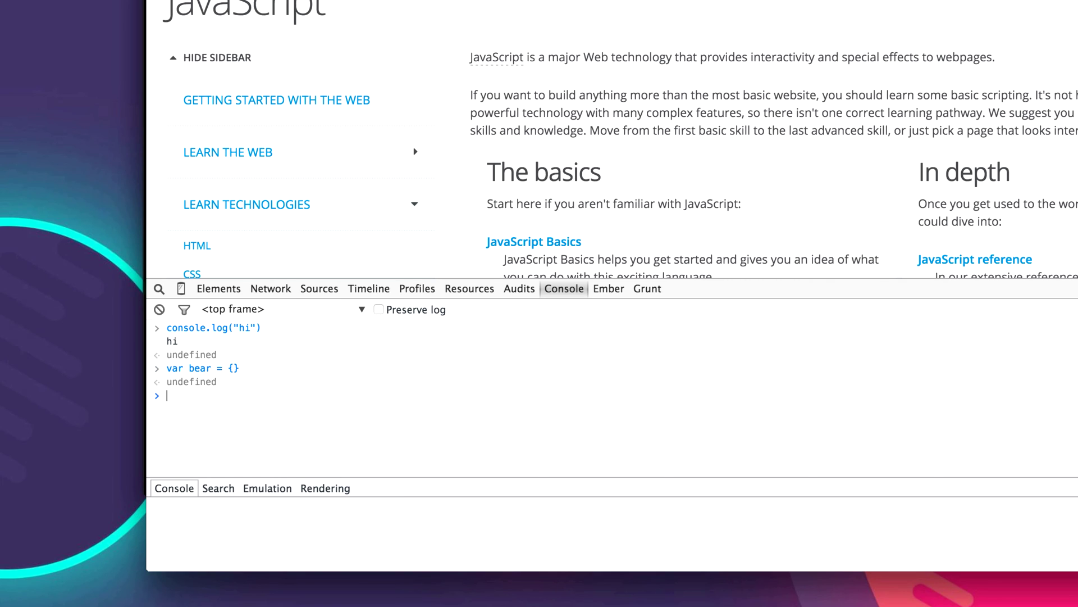
# Step: Log bear with console.log(bear), printing Object {}
pyautogui.write('console')
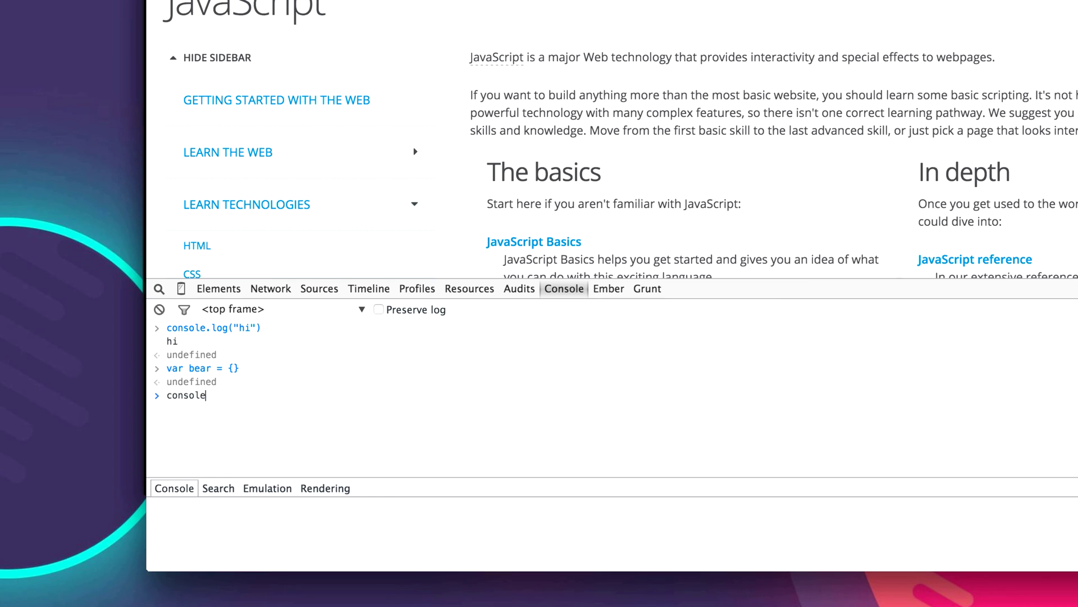
pyautogui.write('.log(bear')
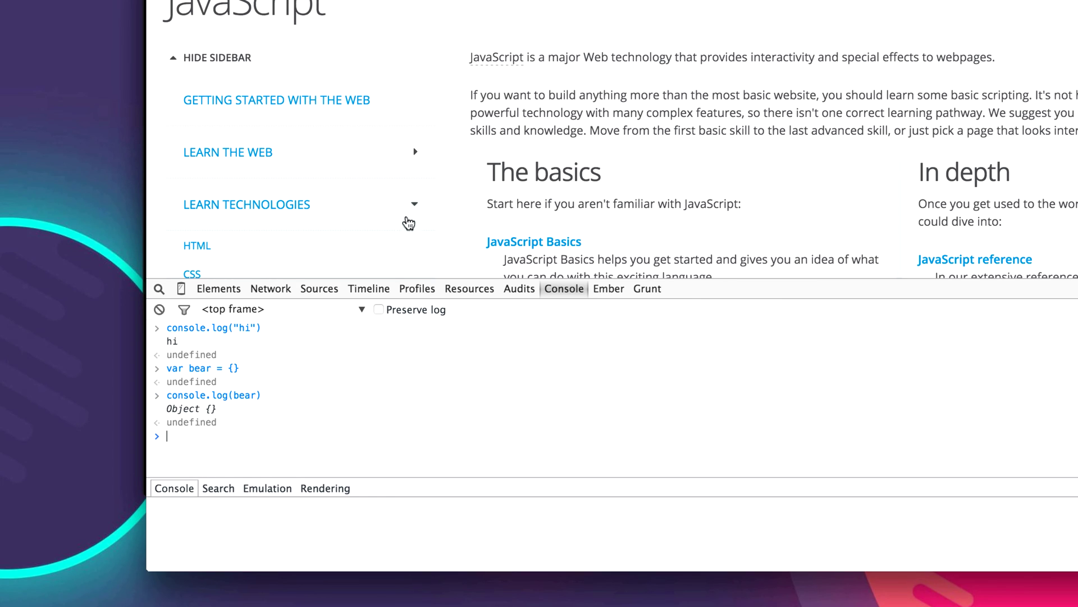
pyautogui.moveTo(216, 414)
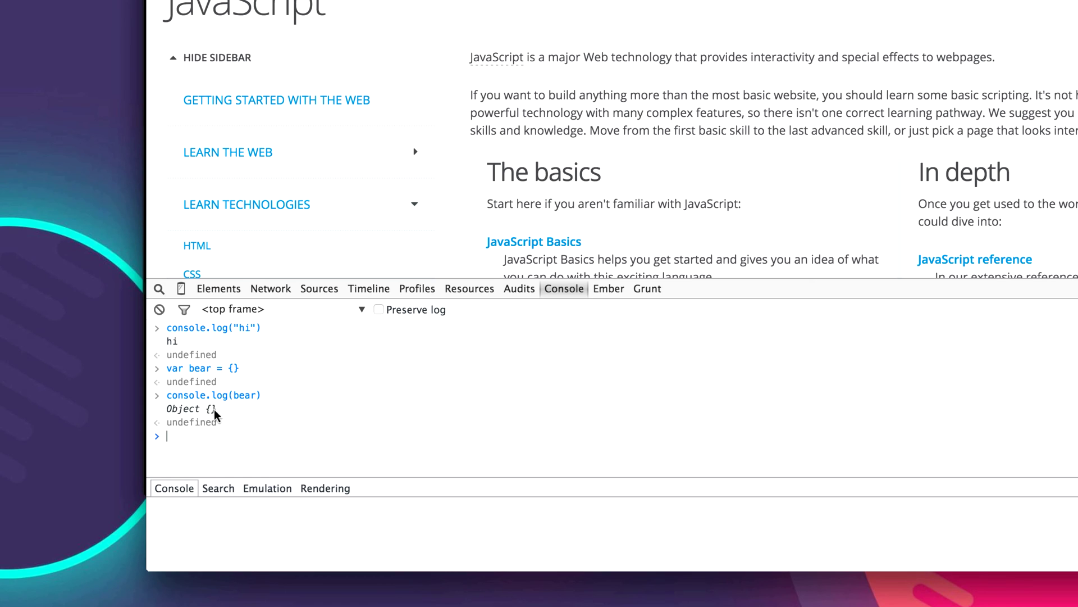
# Step: Assign bear.name = 'grizzly'
pyautogui.write("bear.name = '")
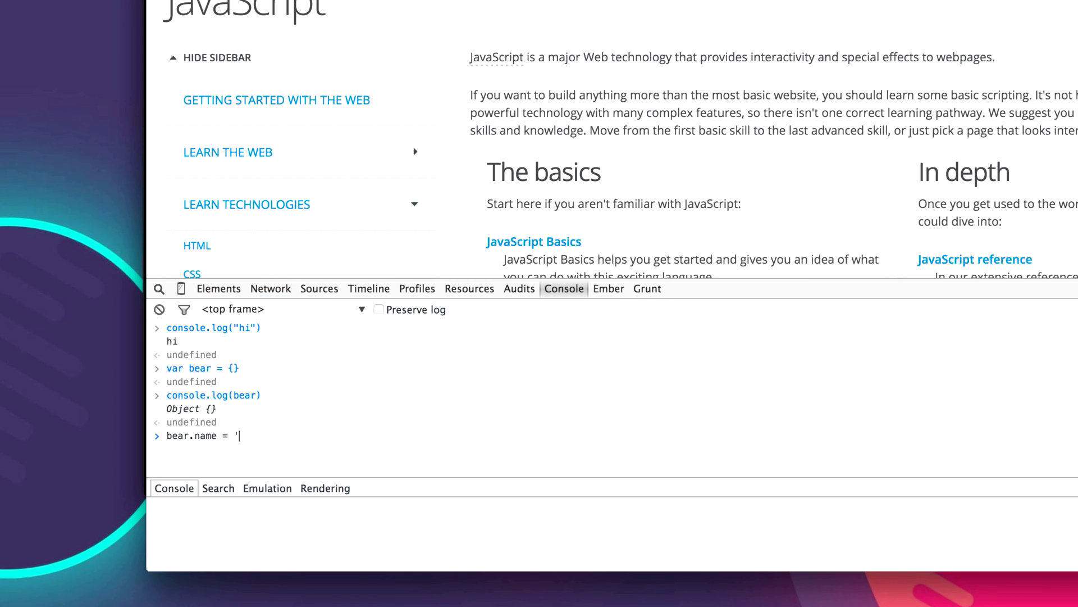
pyautogui.write('griz')
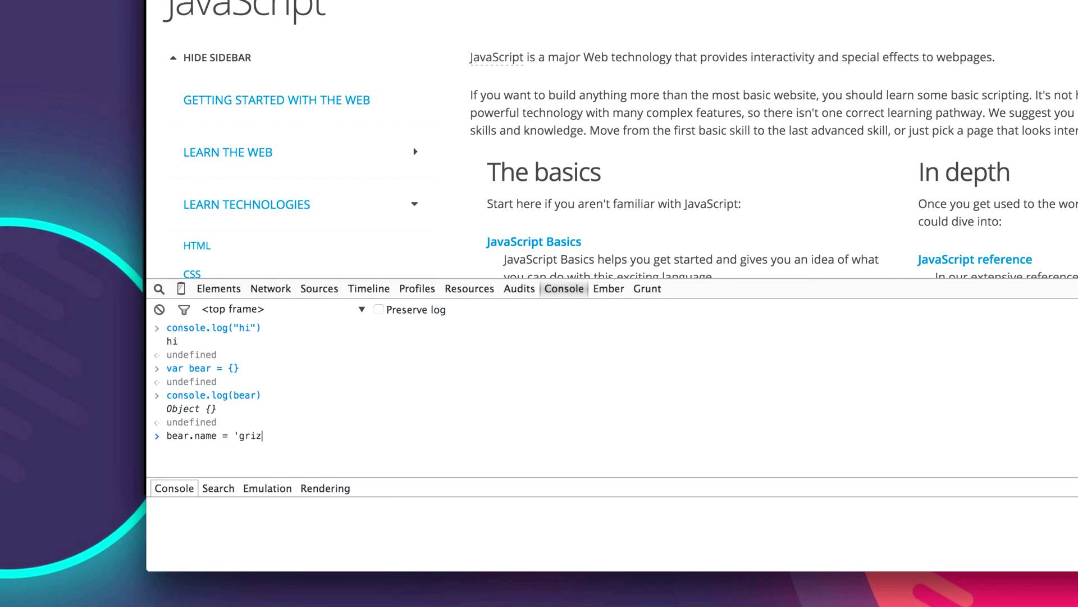
pyautogui.write("zly'")
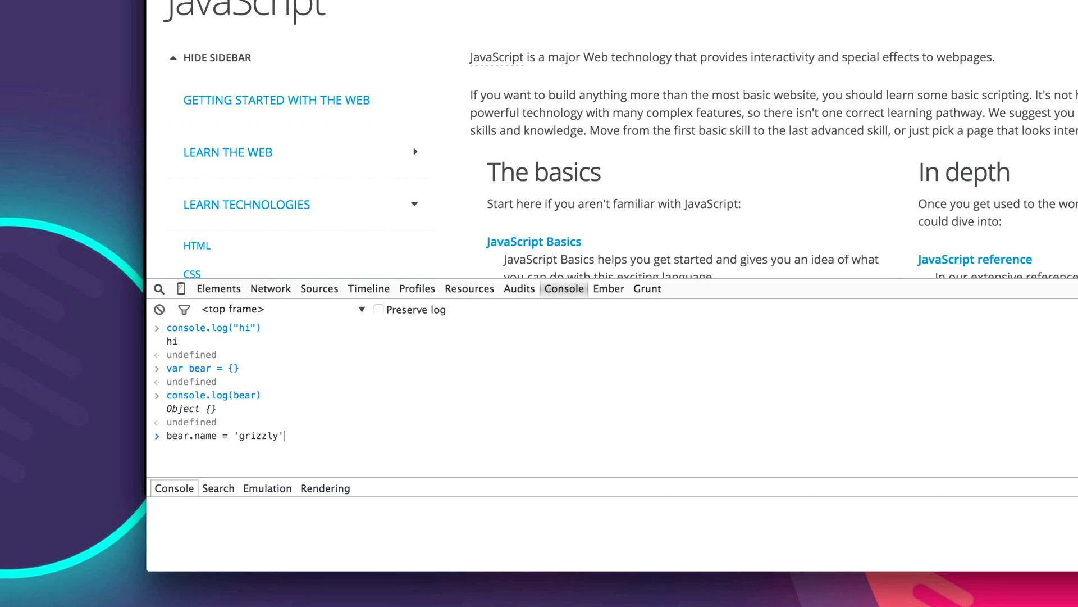
pyautogui.press('Return')
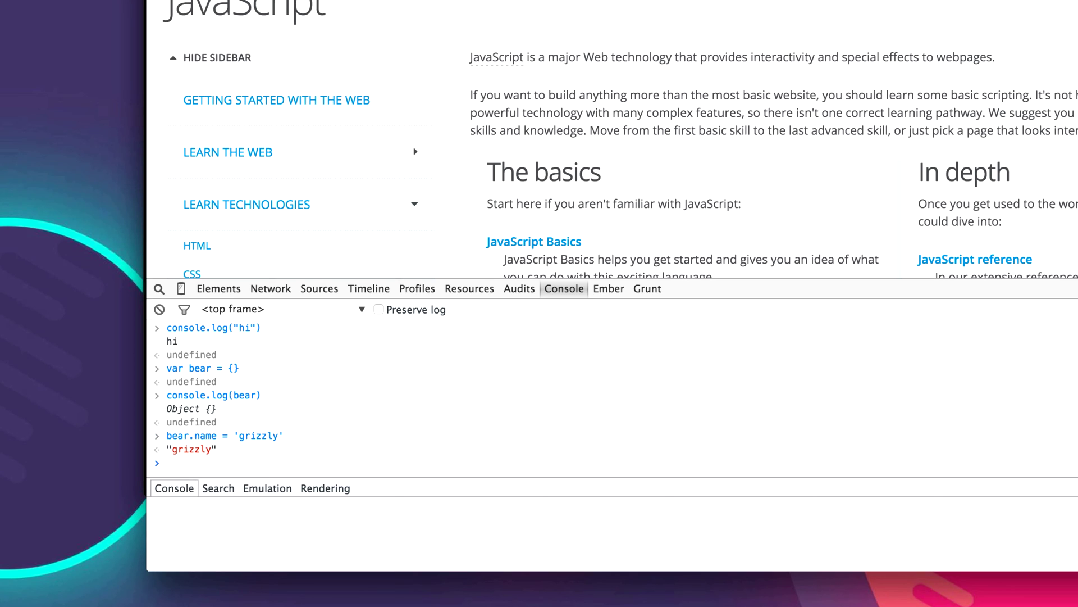
# Step: Log bear showing name "grizzly", then read bear.name back
pyautogui.write('console.')
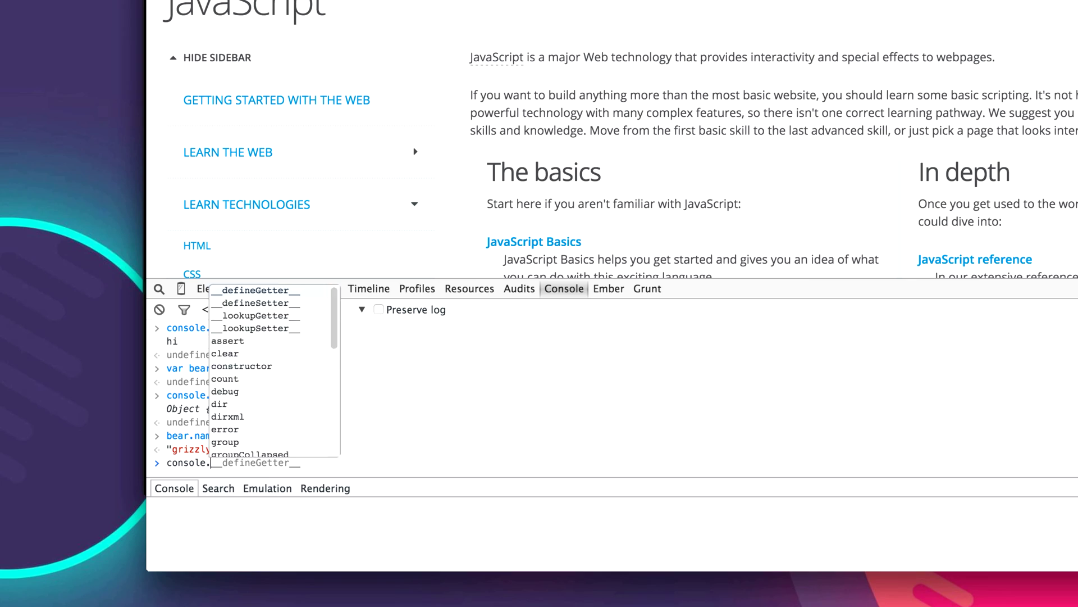
pyautogui.press('Escape')
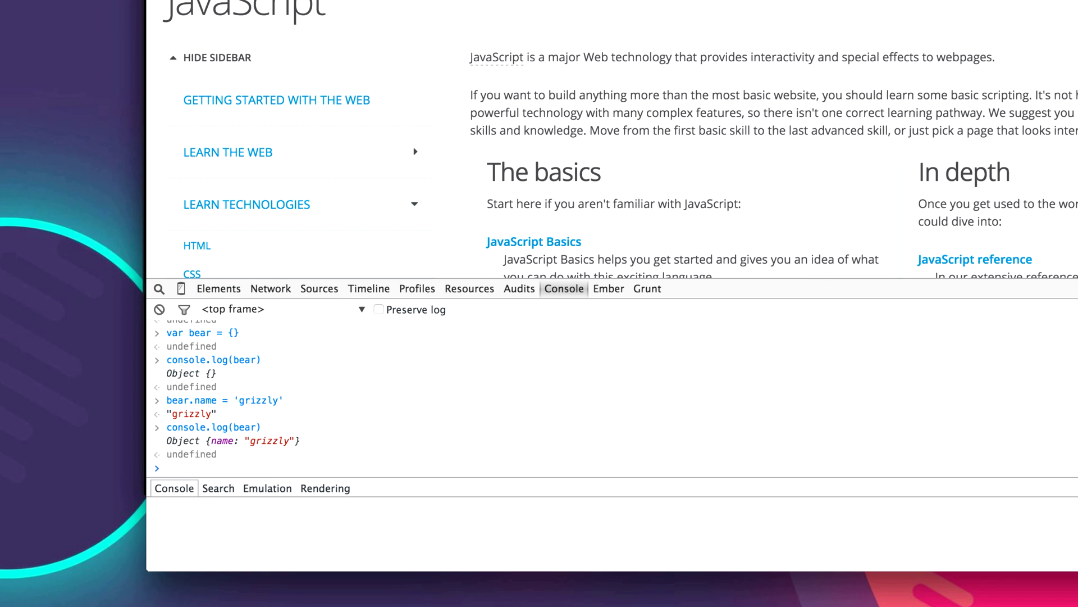
pyautogui.write('bear.')
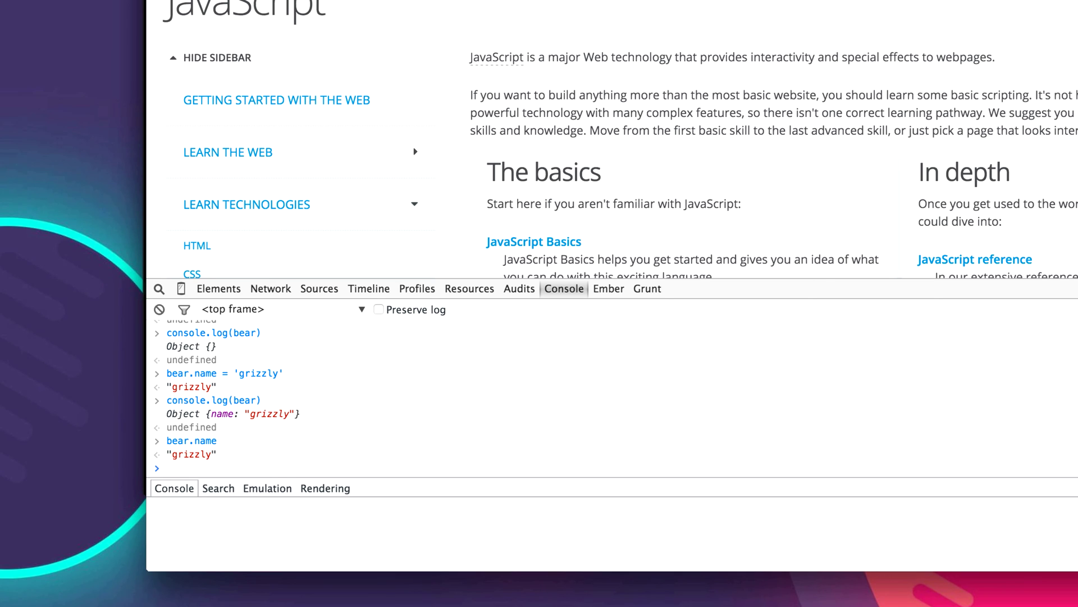
# Step: Define bear.growl = function() { return 'grrrr' }
pyautogui.write('bear.')
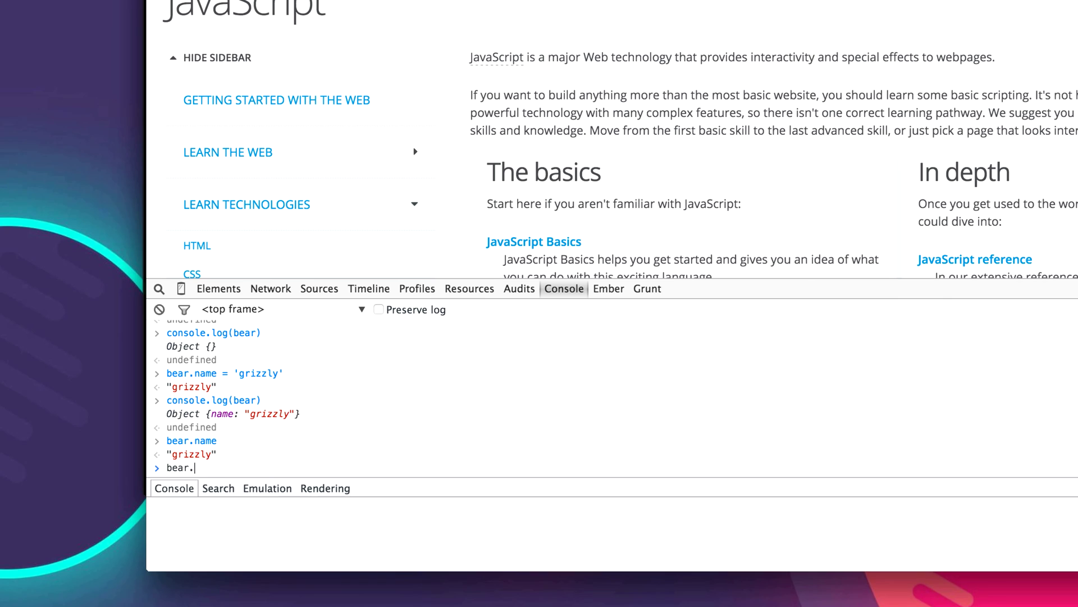
pyautogui.write('.')
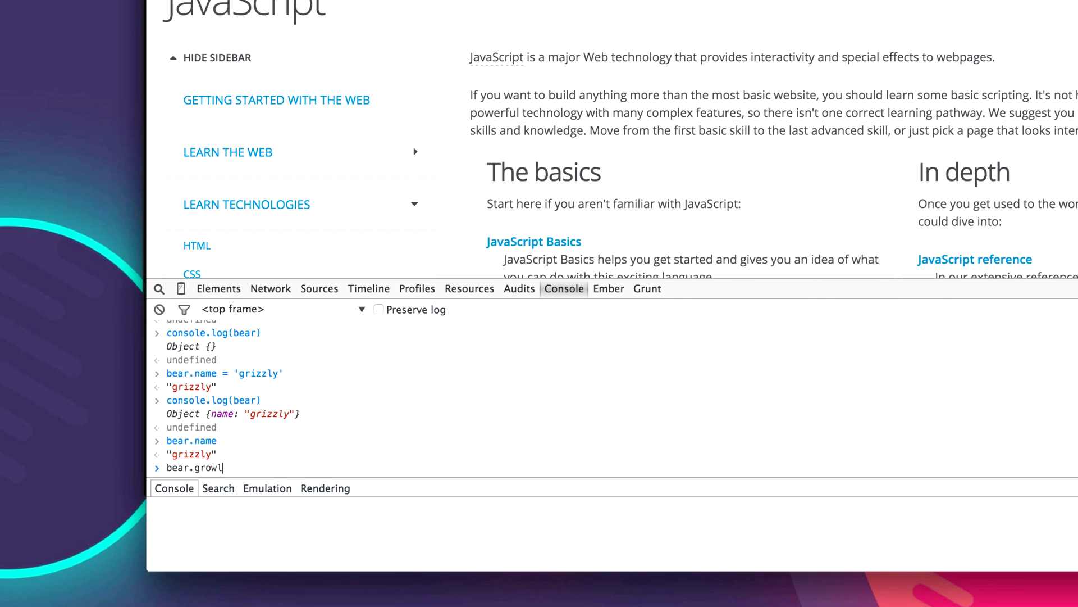
pyautogui.write('= function() {')
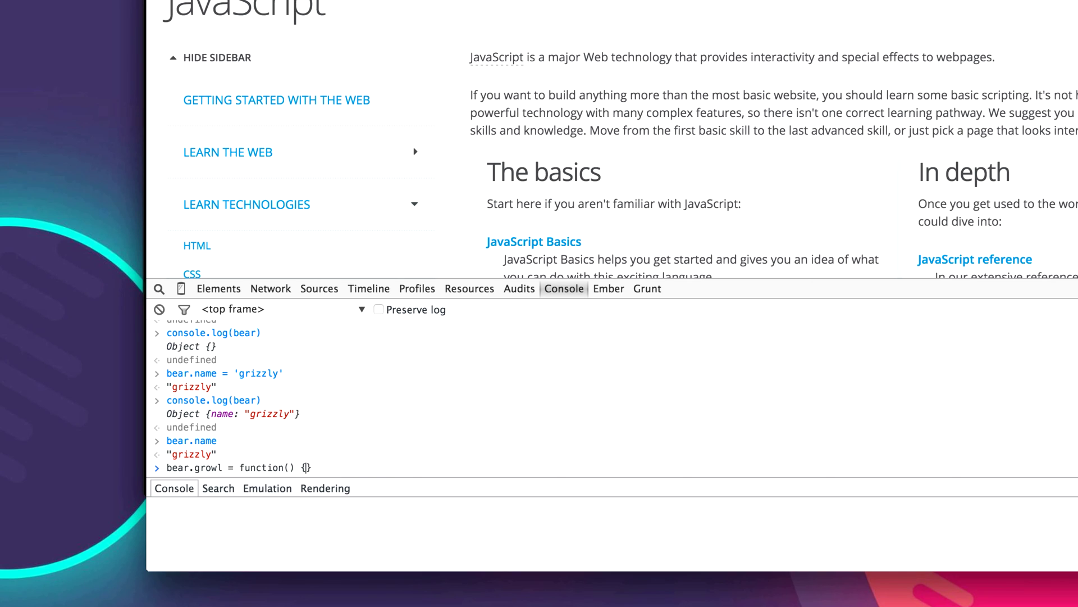
pyautogui.write('return')
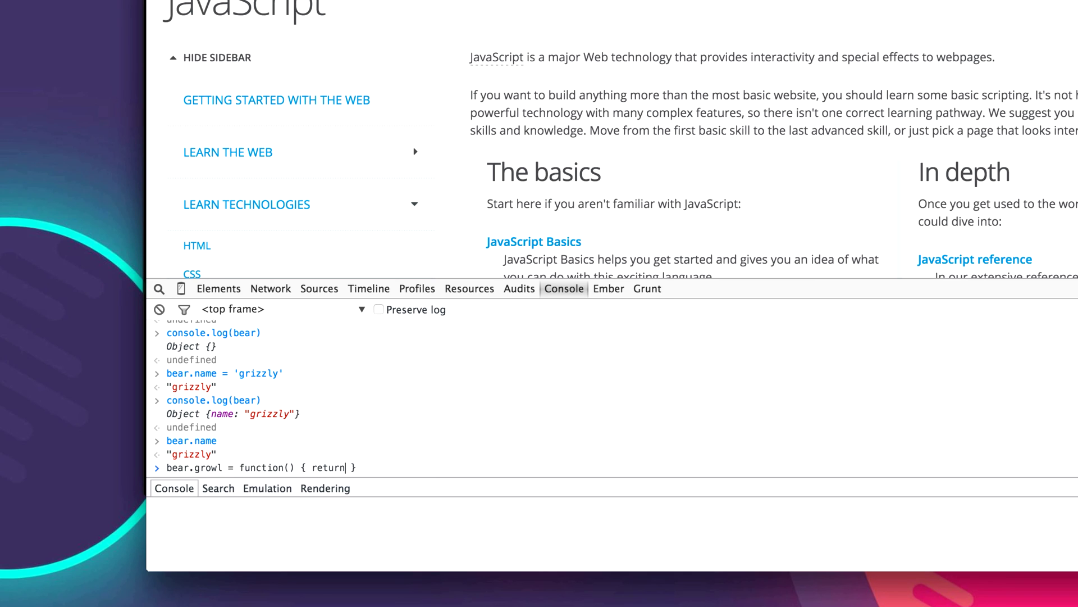
pyautogui.write("'growl")
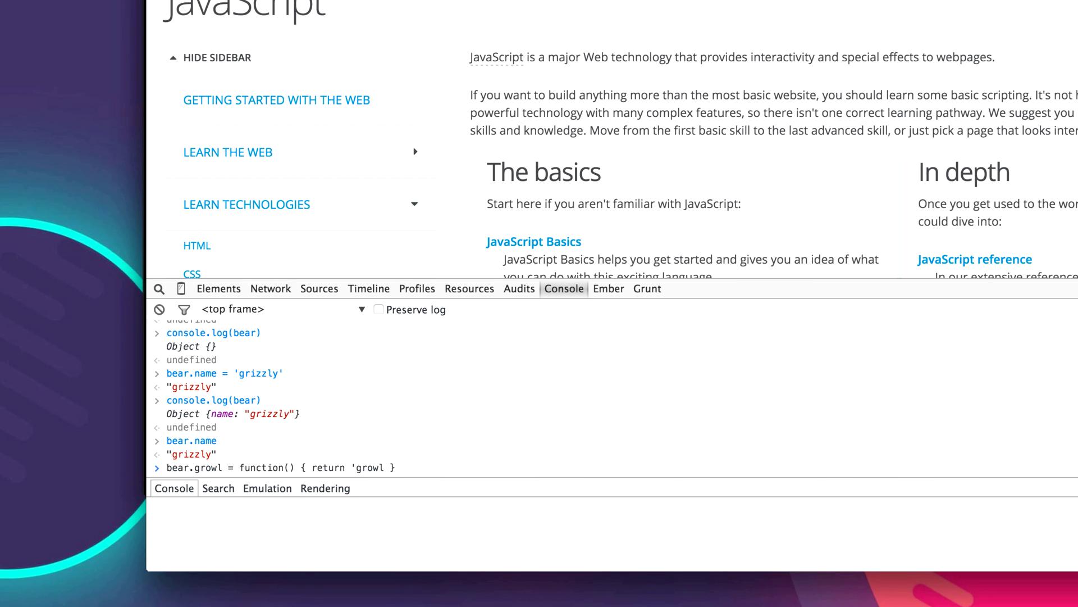
pyautogui.write('grrrr')
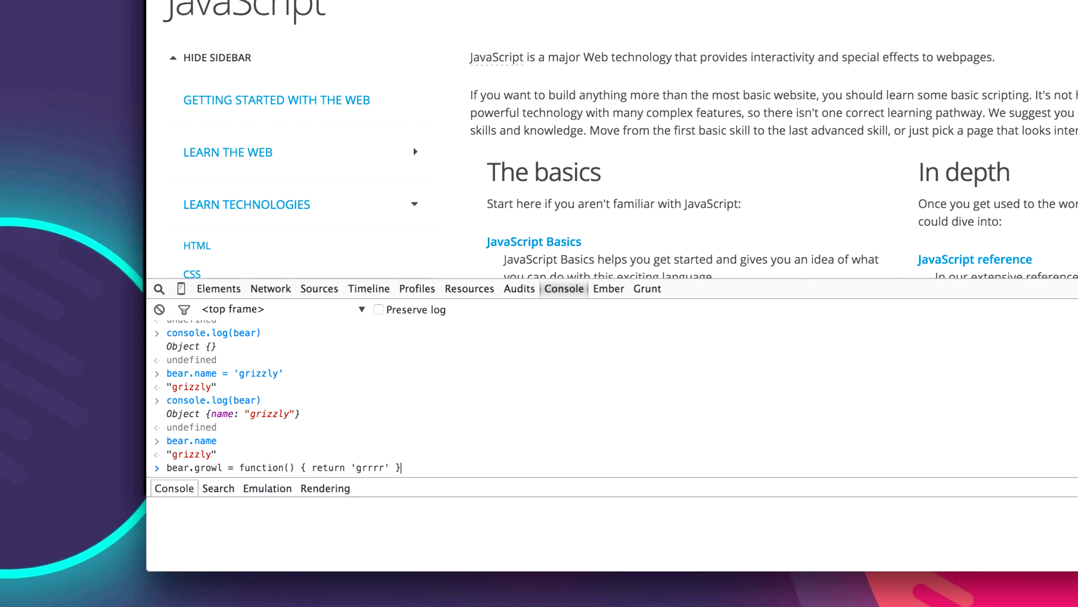
pyautogui.press('Return')
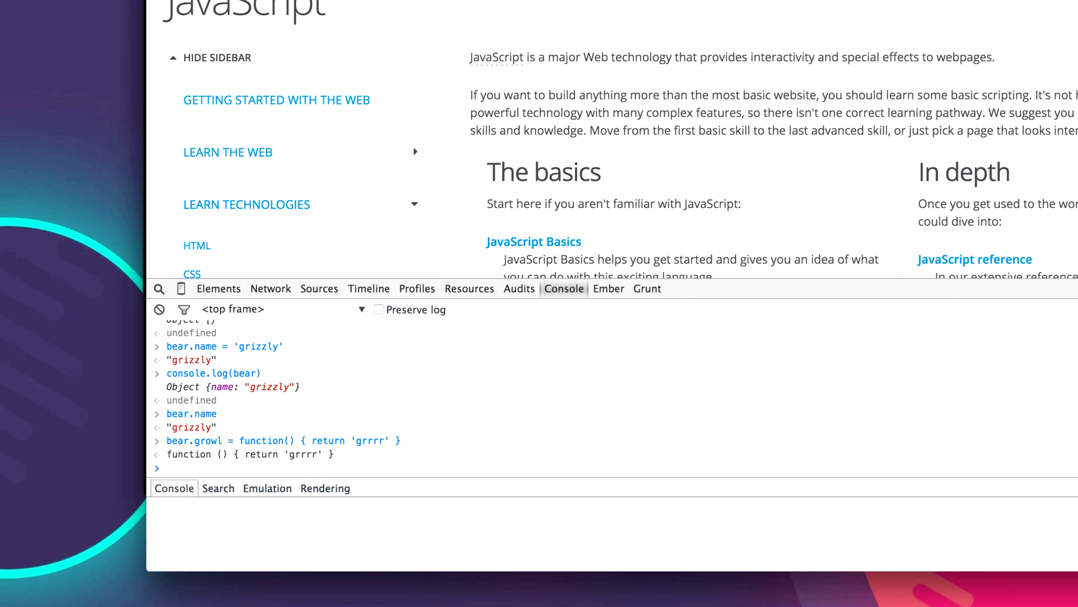
# Step: Log bear, printing Object {name: "grizzly", growl: function}
pyautogui.write('console.lg')
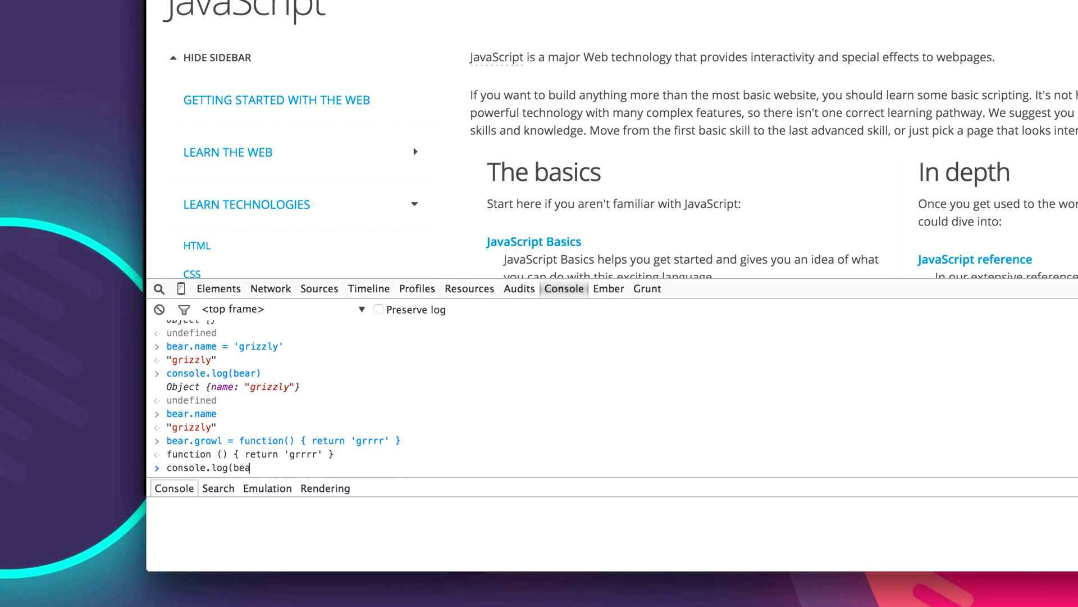
pyautogui.press('Return')
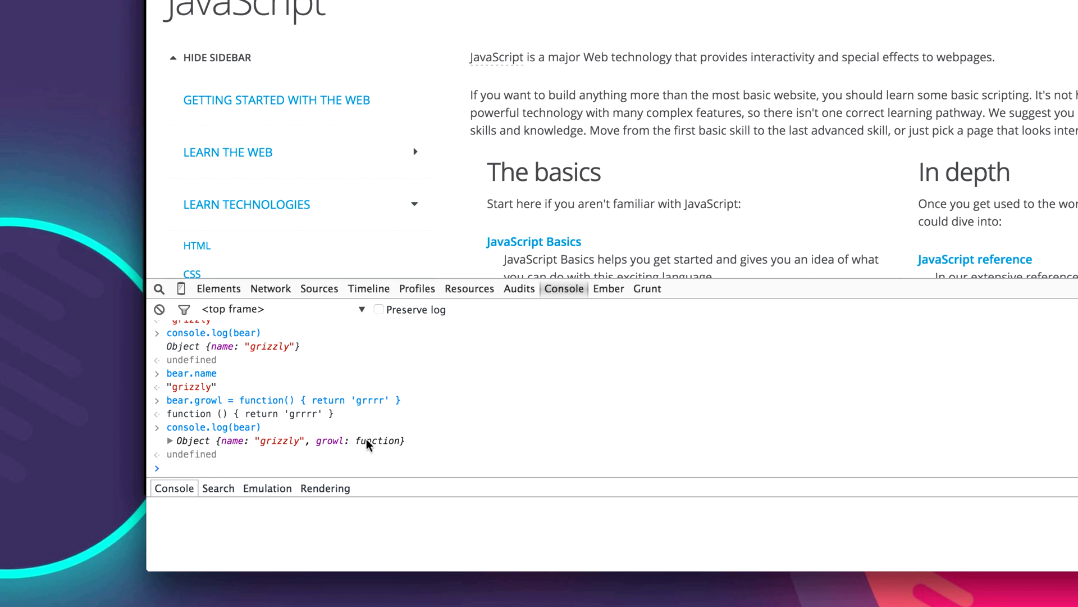
# Step: Run bear.growl(), which returns "grrrr"
pyautogui.write('bear')
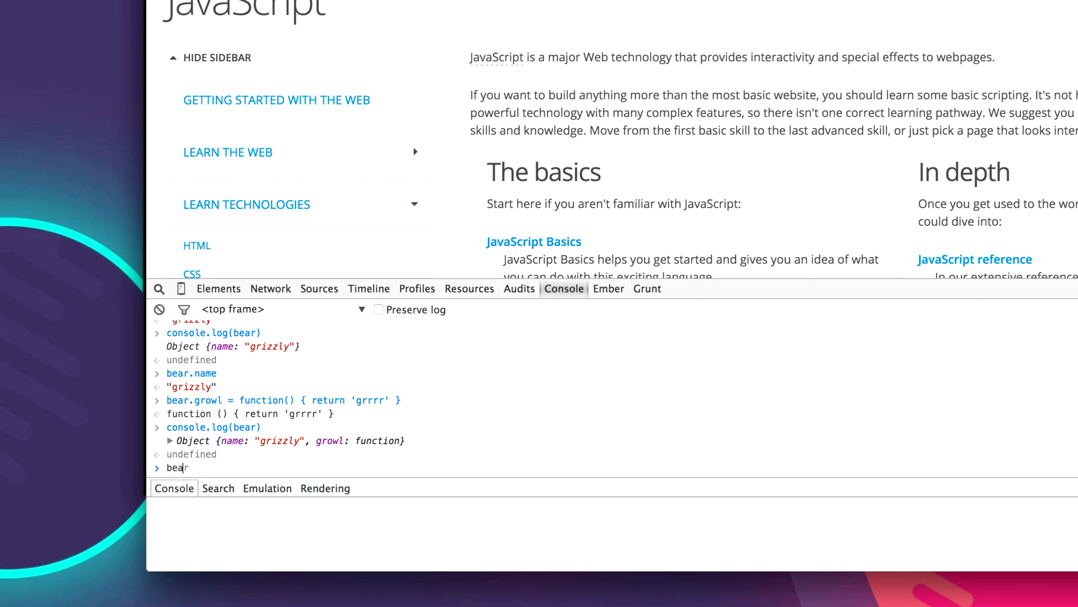
pyautogui.write('.growl()')
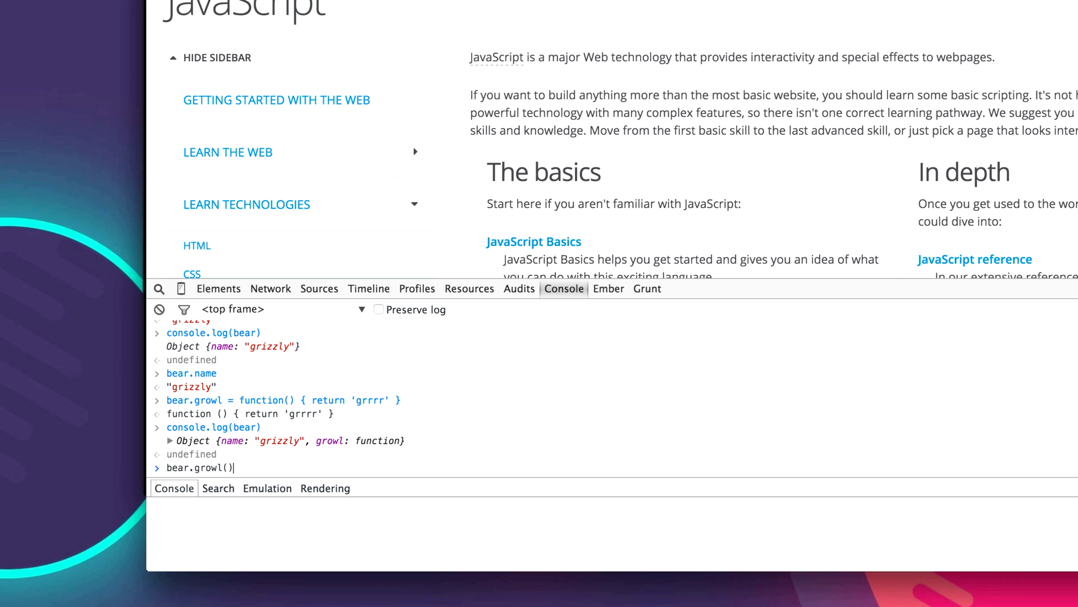
pyautogui.press('Return')
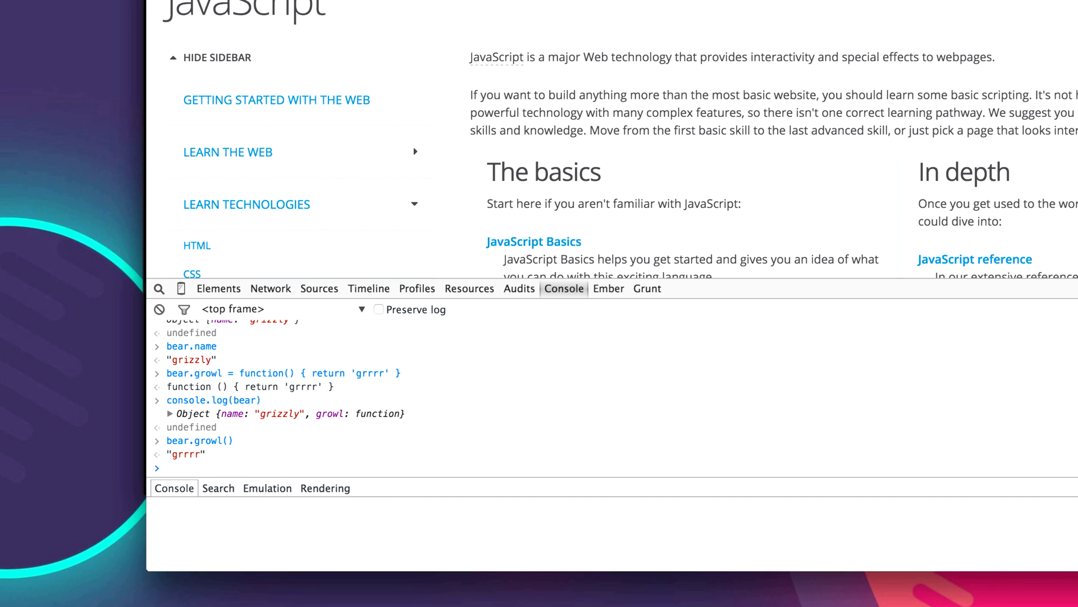
# Step: Enter window. to show the autocomplete list of window's properties
pyautogui.write('window')
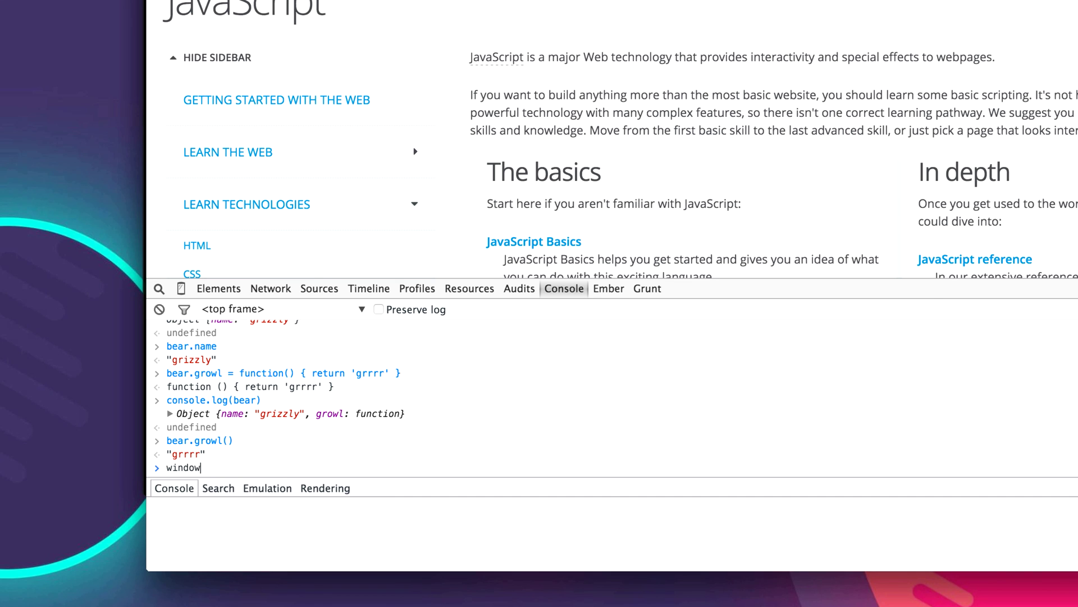
pyautogui.write('.')
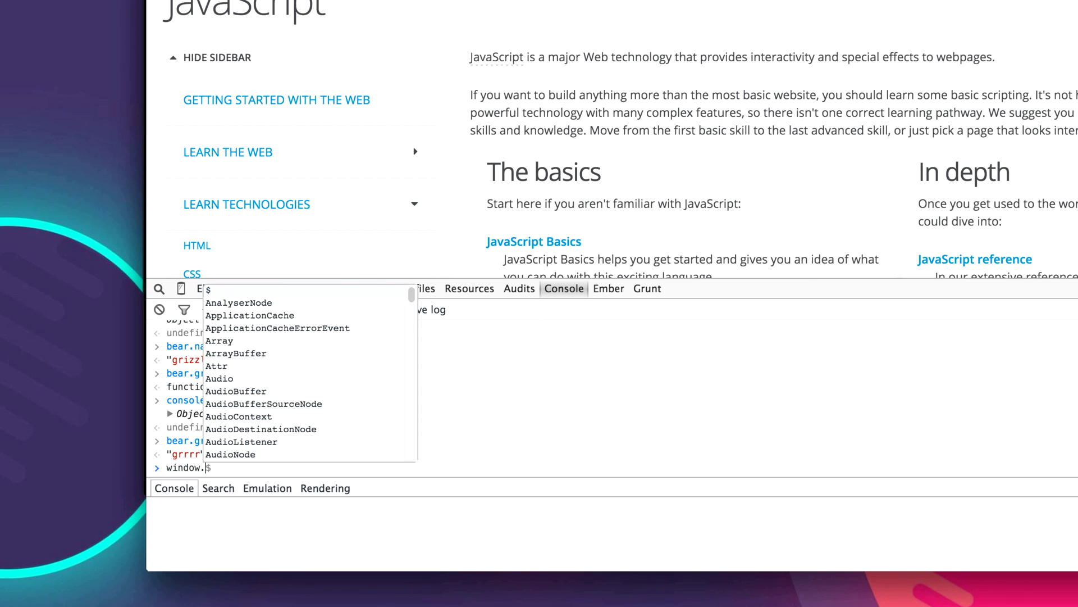
pyautogui.moveTo(449, 247)
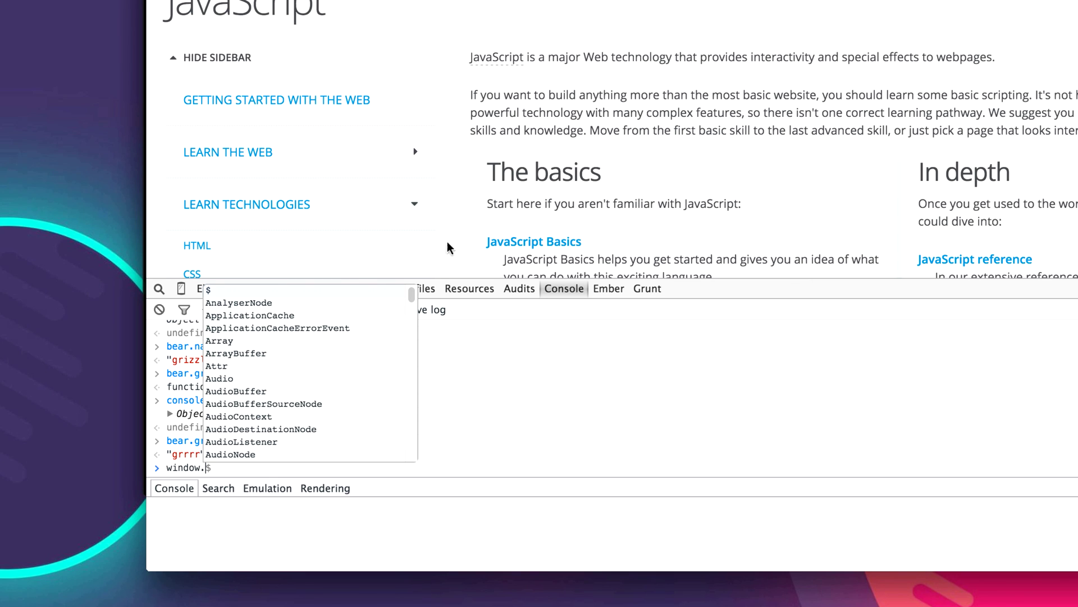
pyautogui.moveTo(315, 353)
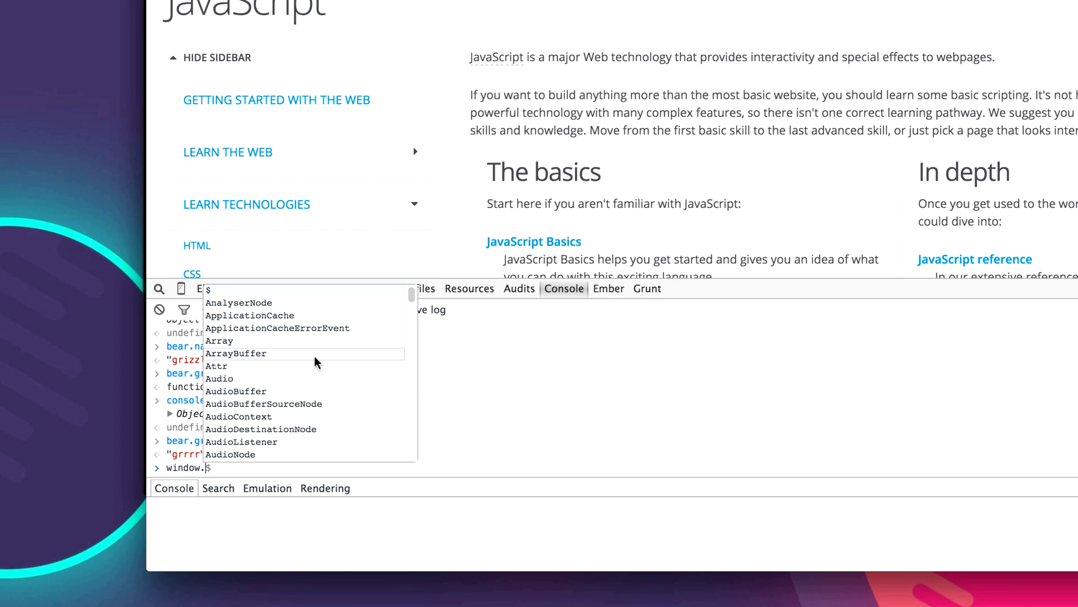